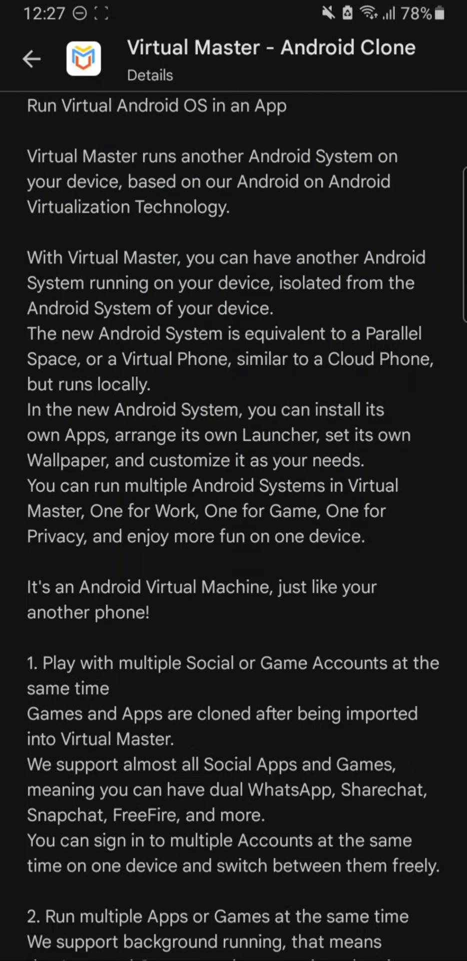
# Step: Read through the full About this app description of Virtual Master - Android Clone
pyautogui.scroll(-3)
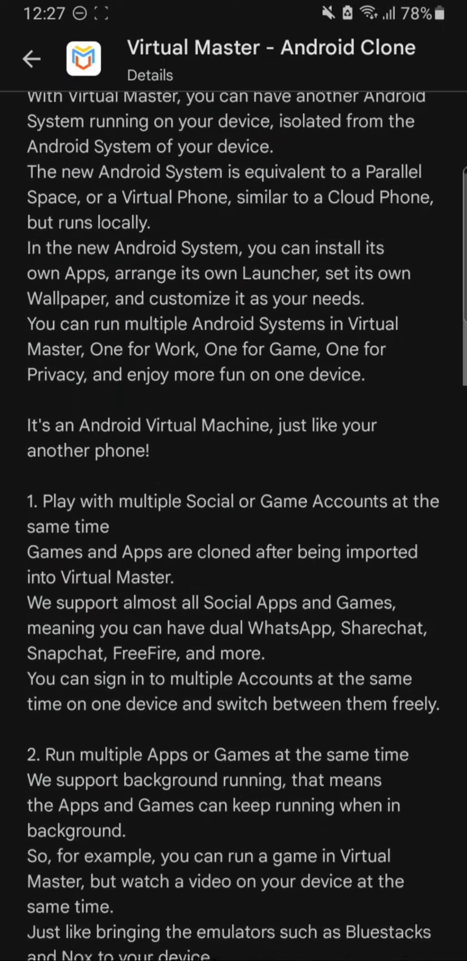
pyautogui.scroll(3)
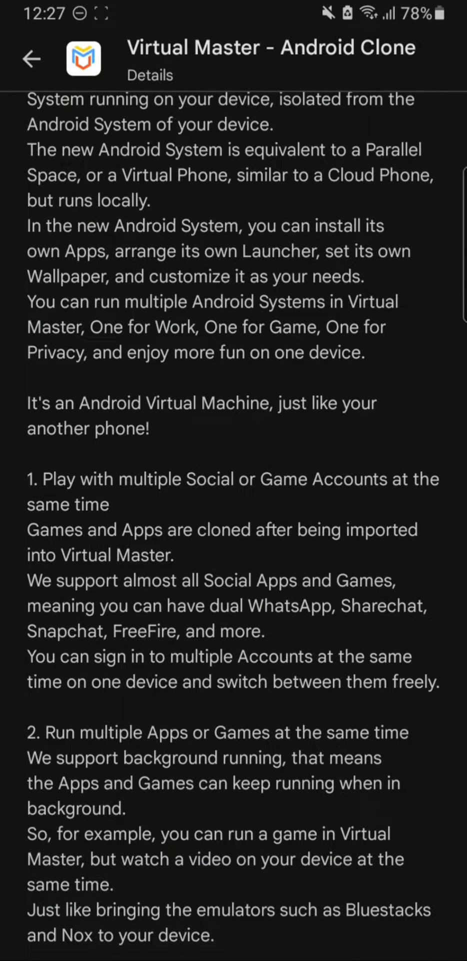
pyautogui.doubleClick(162, 402)
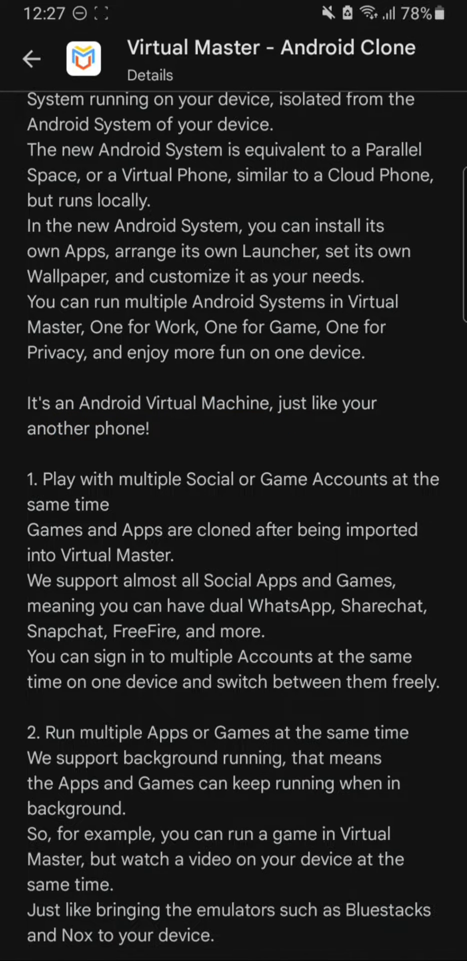
pyautogui.scroll(-3)
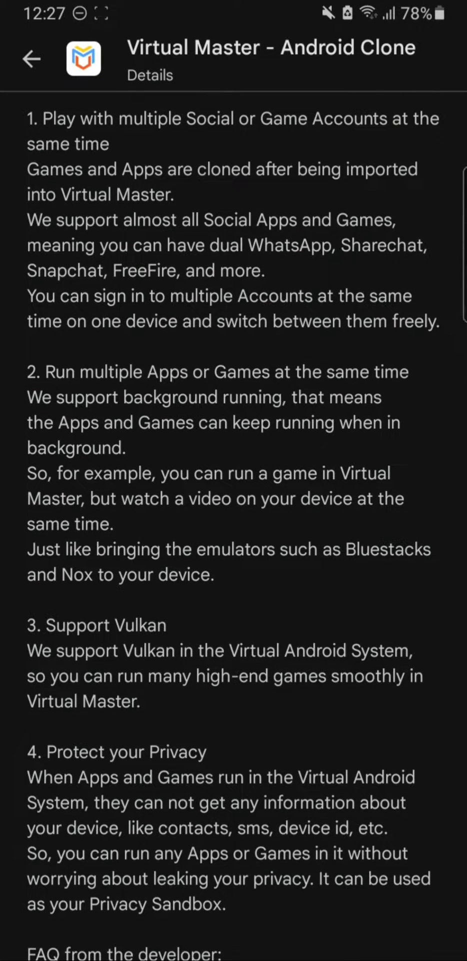
pyautogui.scroll(-3)
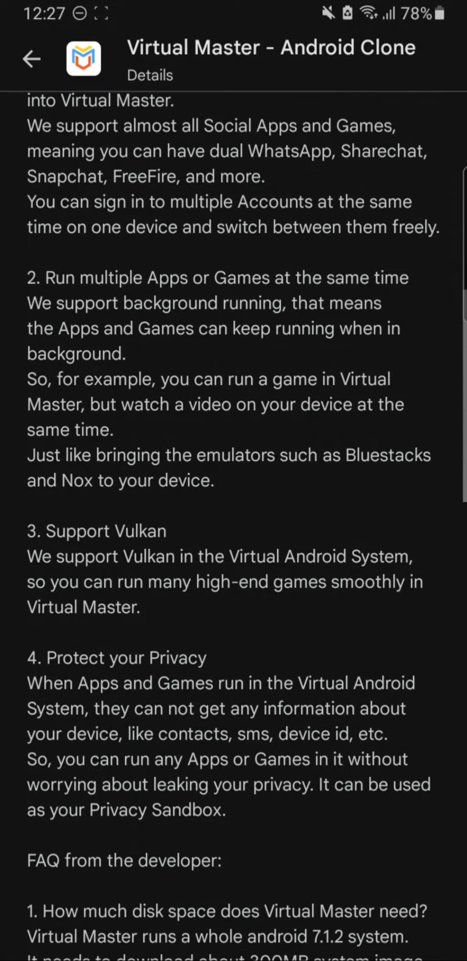
pyautogui.scroll(-3)
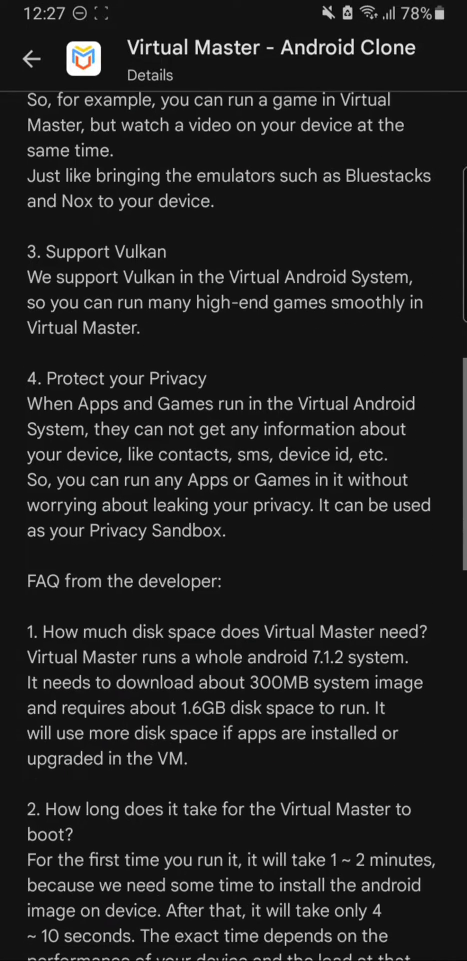
pyautogui.scroll(-3)
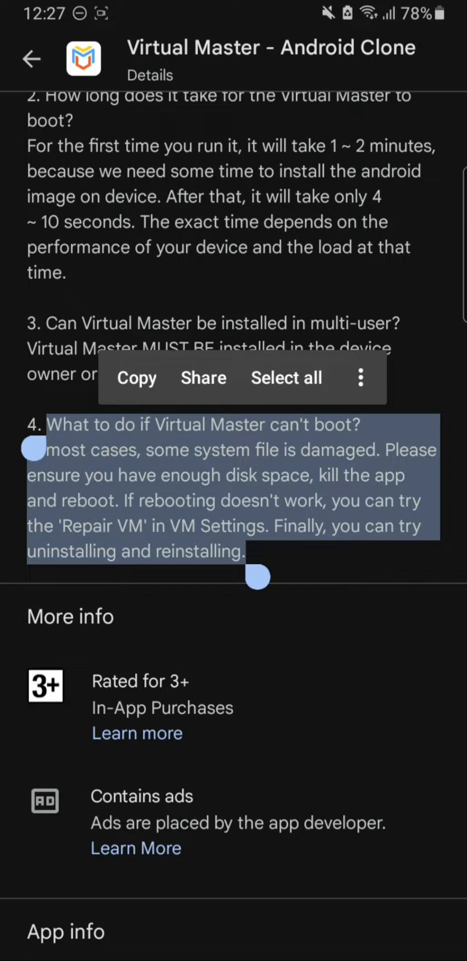
pyautogui.scroll(-3)
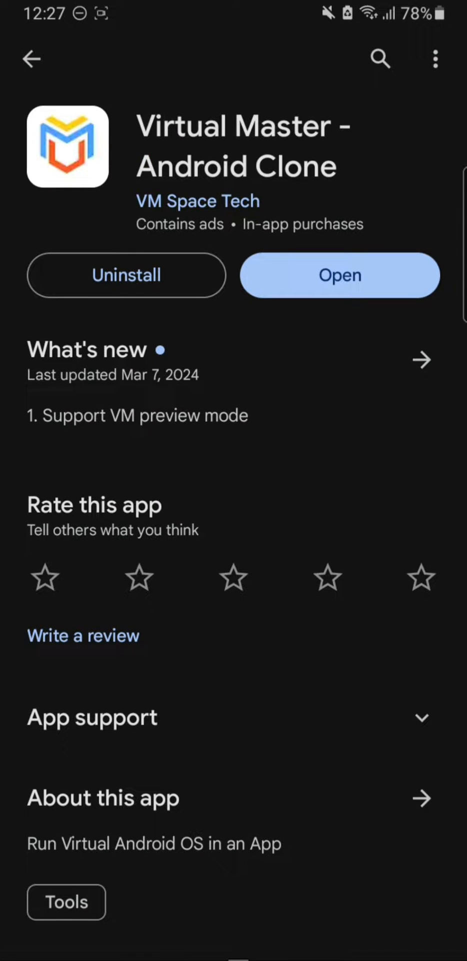
# Step: Launch the installed Virtual Master app and accept its Privacy Notice with I Agree
pyautogui.click(434, 59)
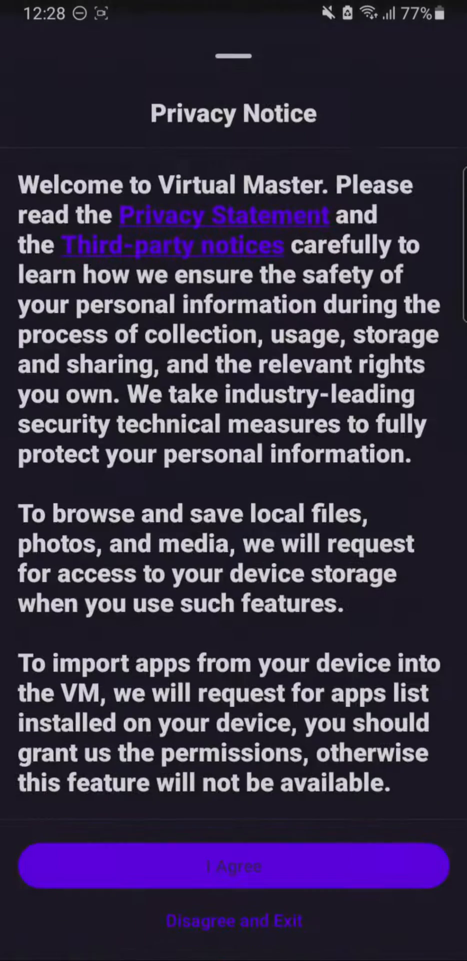
pyautogui.scroll(-3)
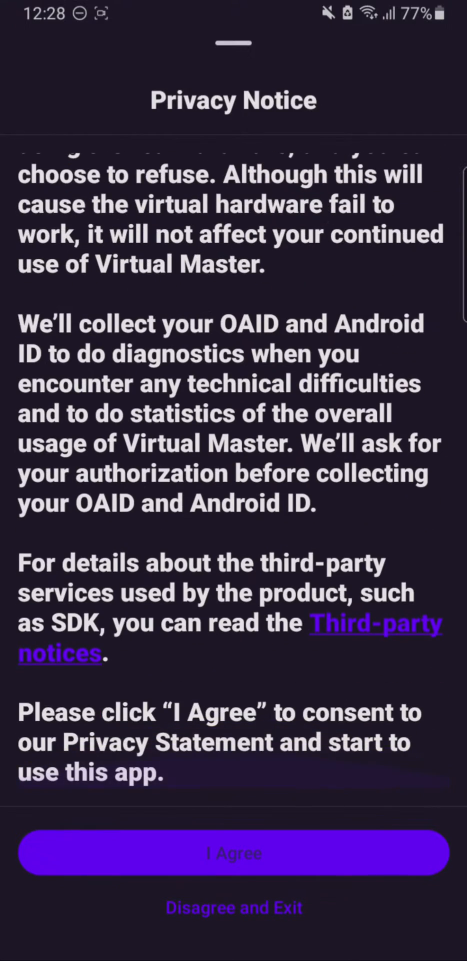
pyautogui.click(233, 853)
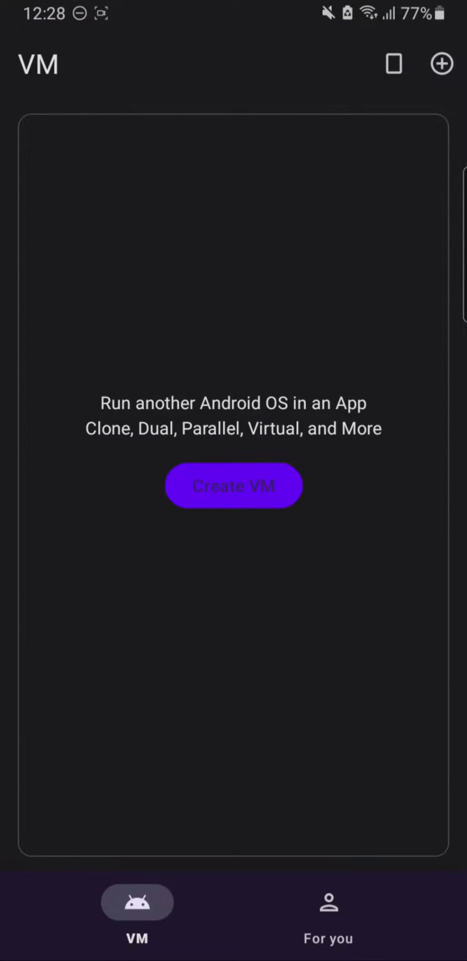
pyautogui.click(393, 64)
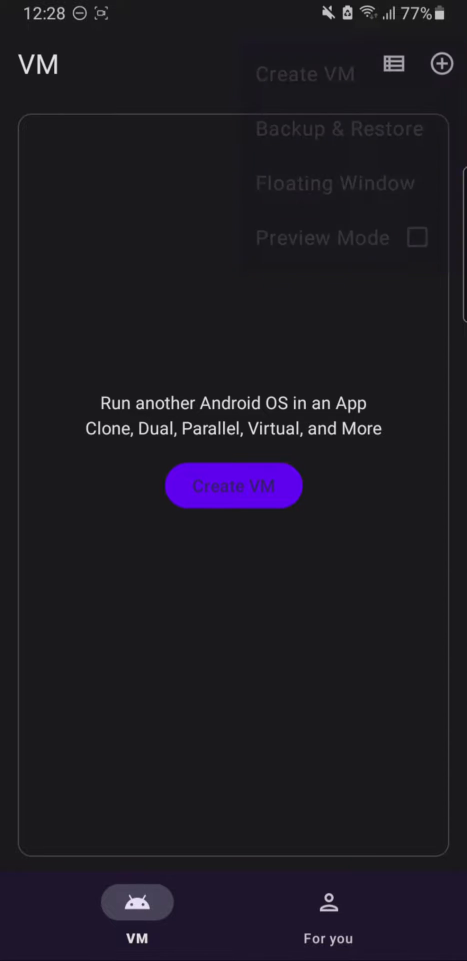
pyautogui.click(328, 901)
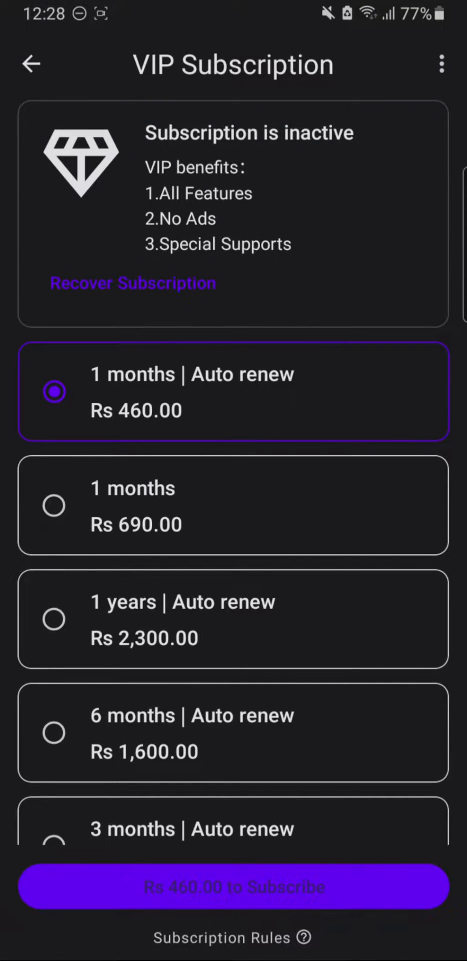
pyautogui.scroll(3)
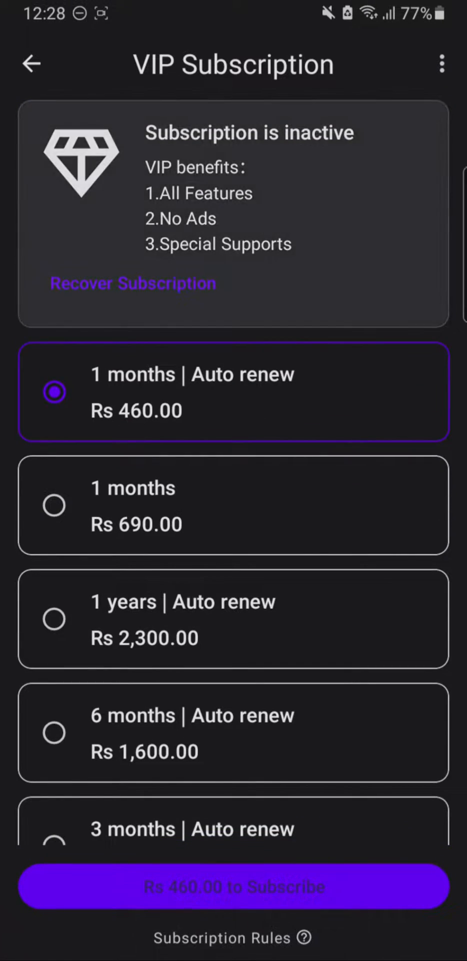
pyautogui.click(31, 64)
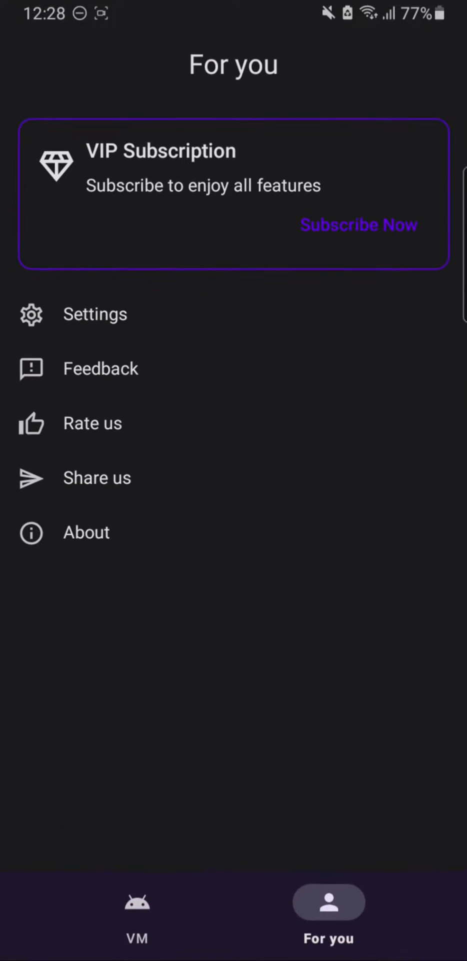
pyautogui.click(95, 314)
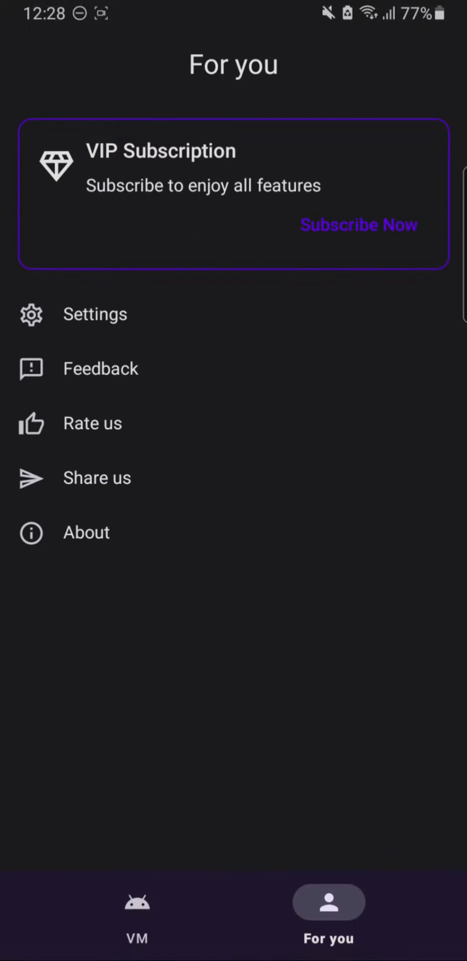
pyautogui.click(137, 901)
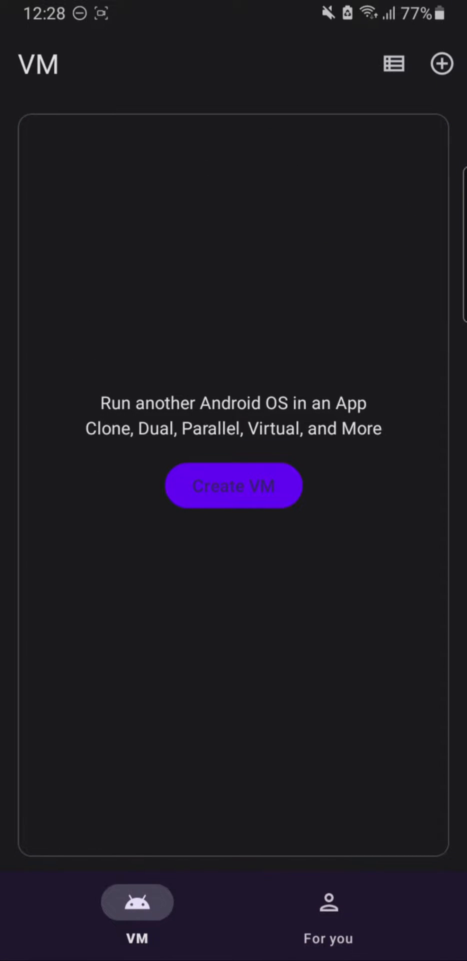
# Step: Create a VM with Android 7.1.2 system, 720 X 1280 resolution, keeping the name Android 7.1.2
pyautogui.click(233, 485)
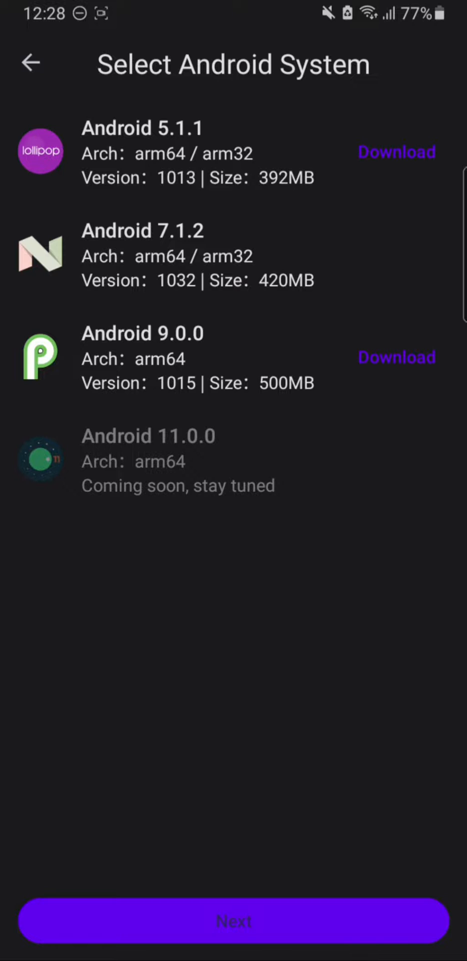
pyautogui.click(233, 255)
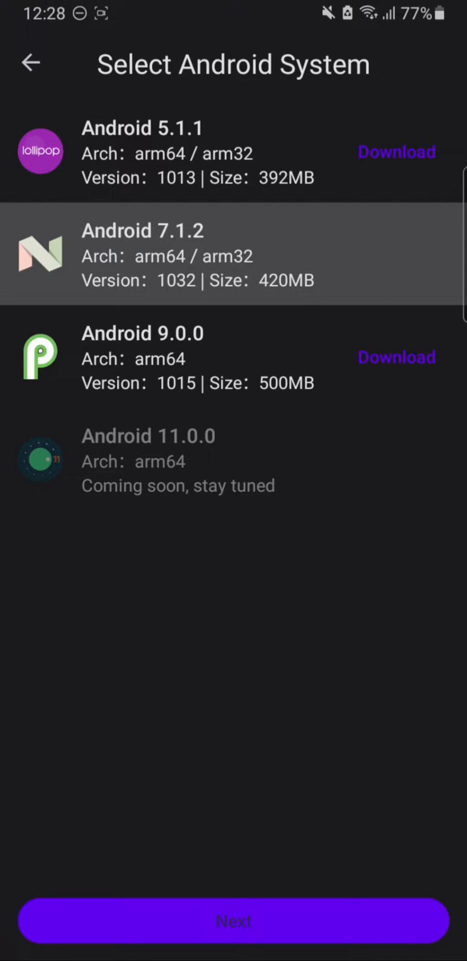
pyautogui.click(234, 921)
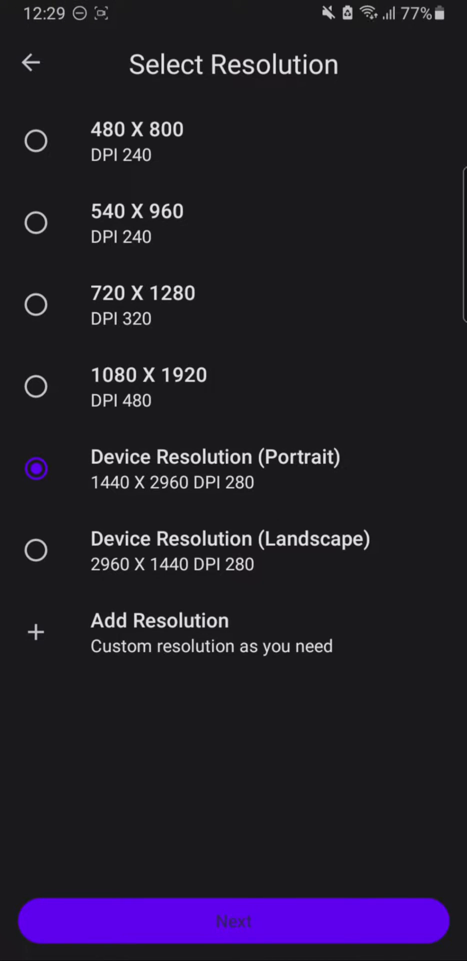
pyautogui.click(233, 920)
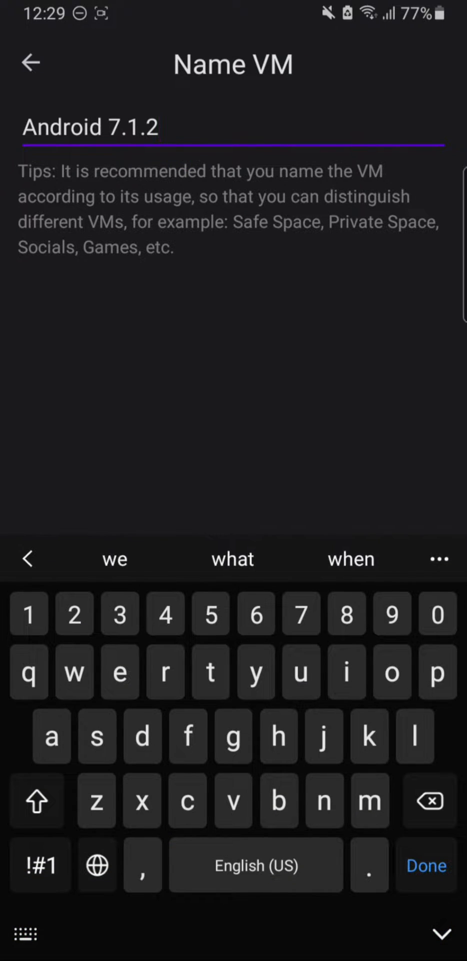
pyautogui.click(425, 864)
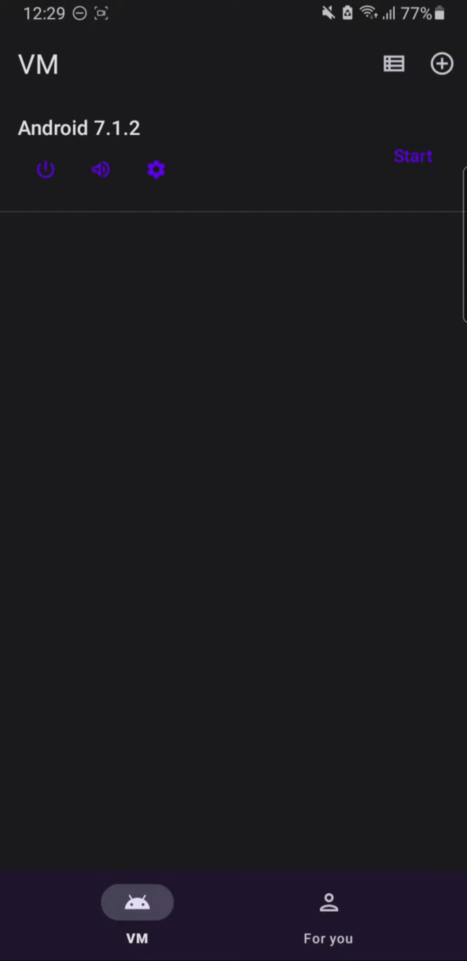
# Step: Toggle the VM card layout and review the Floating Window settings from the top menu
pyautogui.click(394, 64)
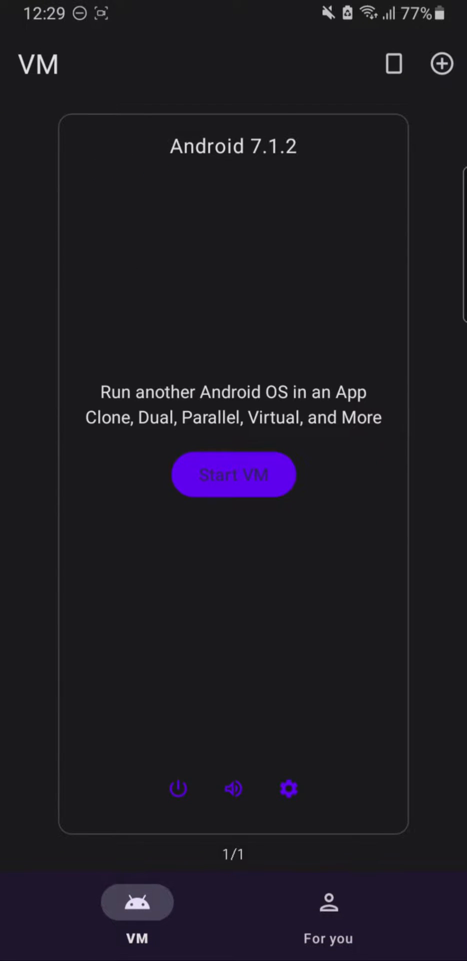
pyautogui.click(393, 63)
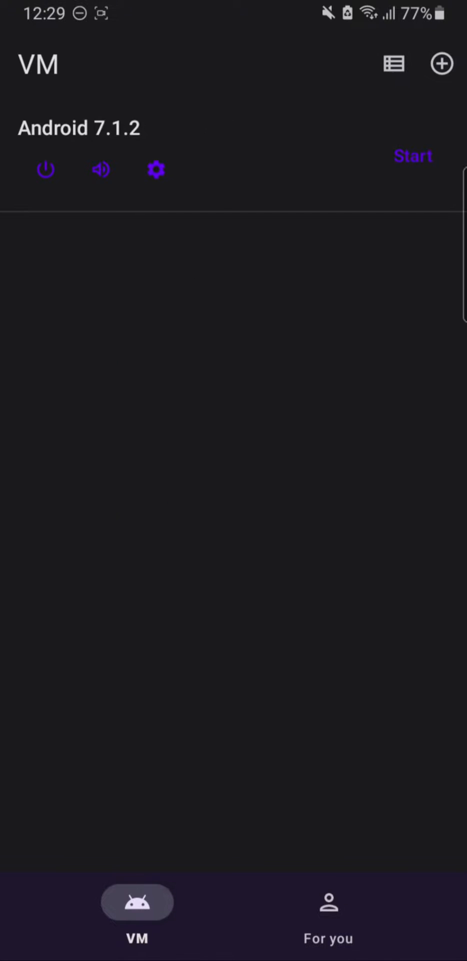
pyautogui.click(394, 64)
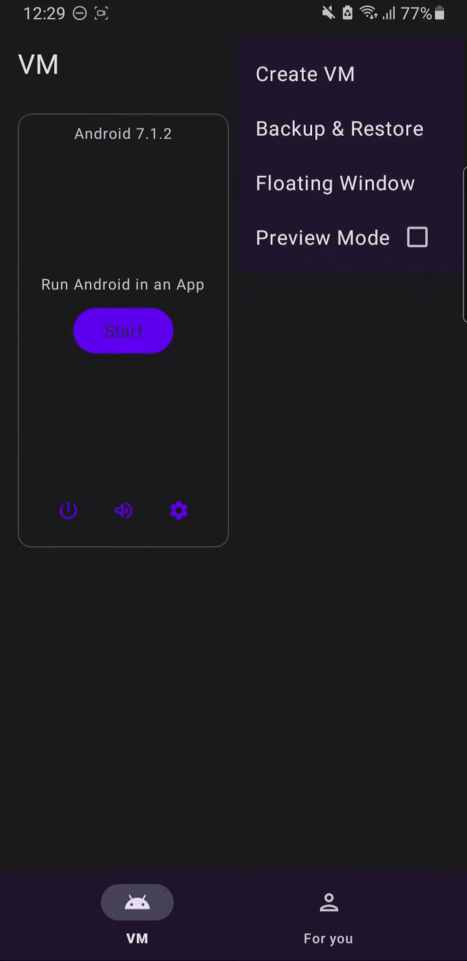
pyautogui.click(335, 182)
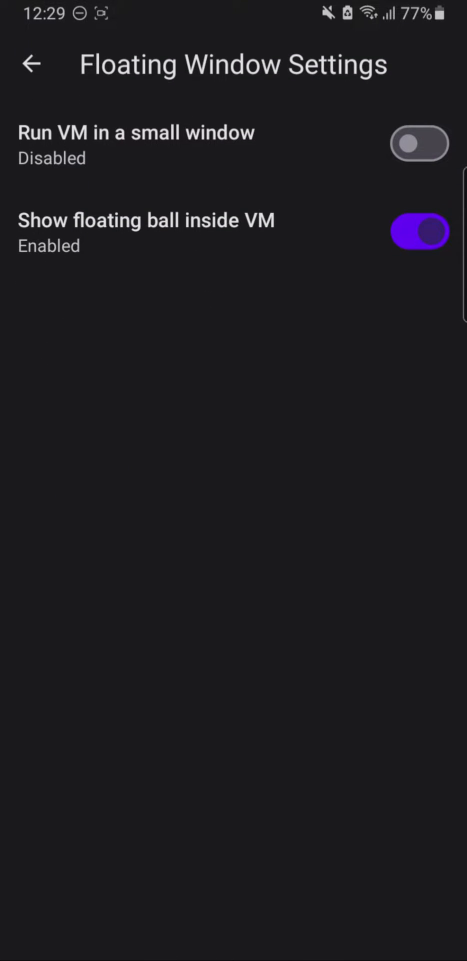
pyautogui.click(31, 64)
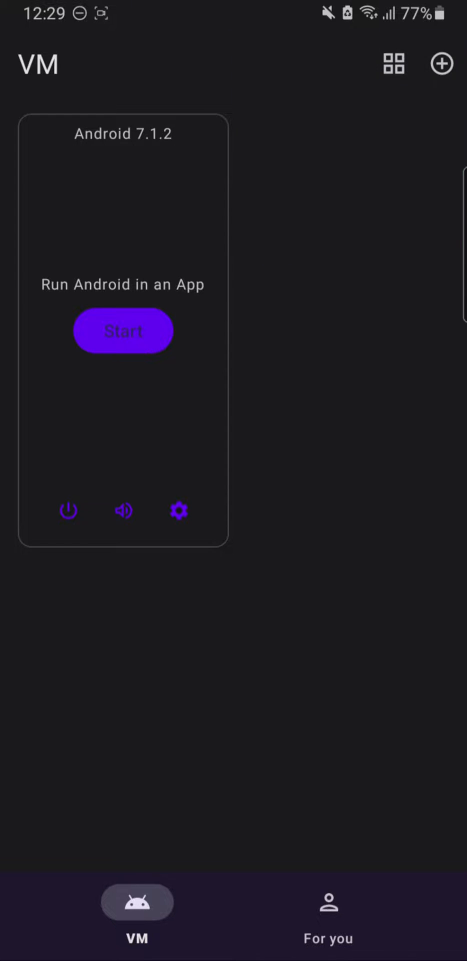
# Step: Boot the Android 7.1.2 VM from its card
pyautogui.click(122, 331)
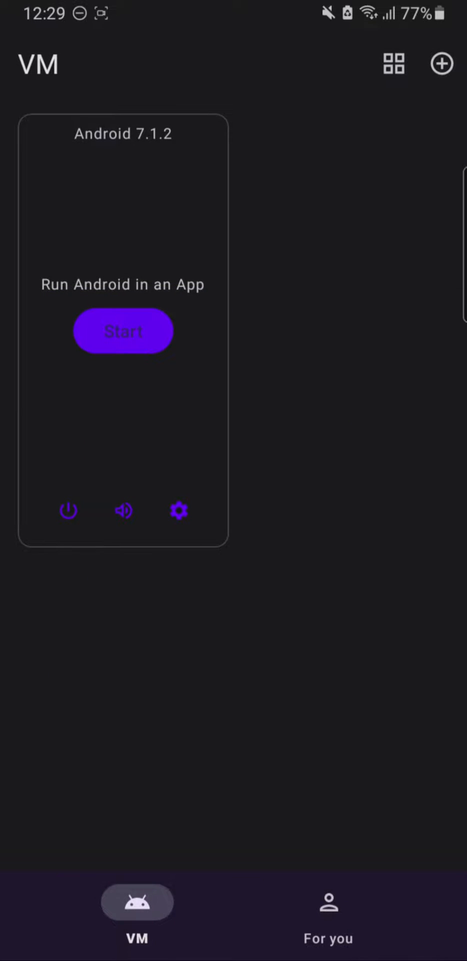
pyautogui.click(122, 331)
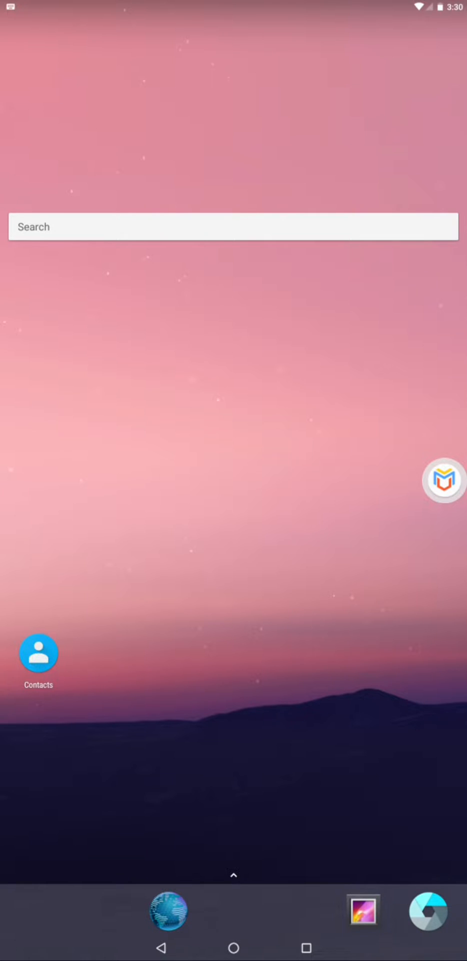
# Step: Open the virtual phone's app drawer and launch its Settings app
pyautogui.click(233, 875)
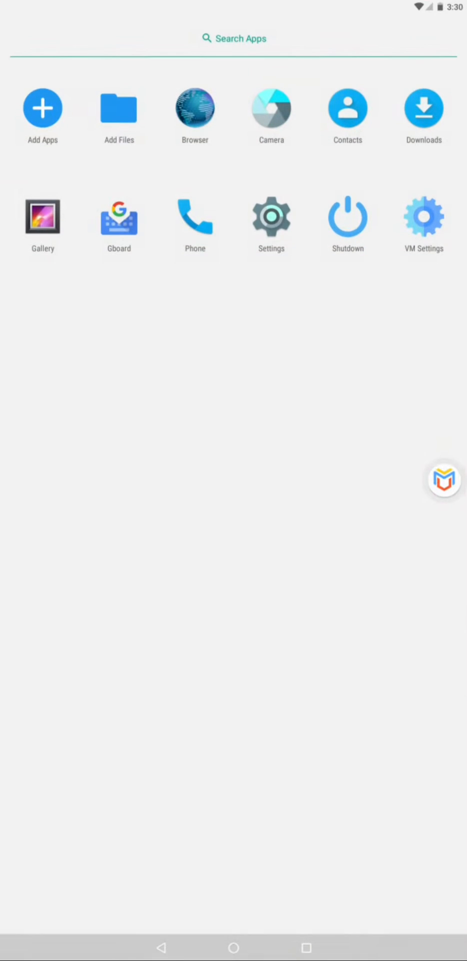
pyautogui.click(271, 216)
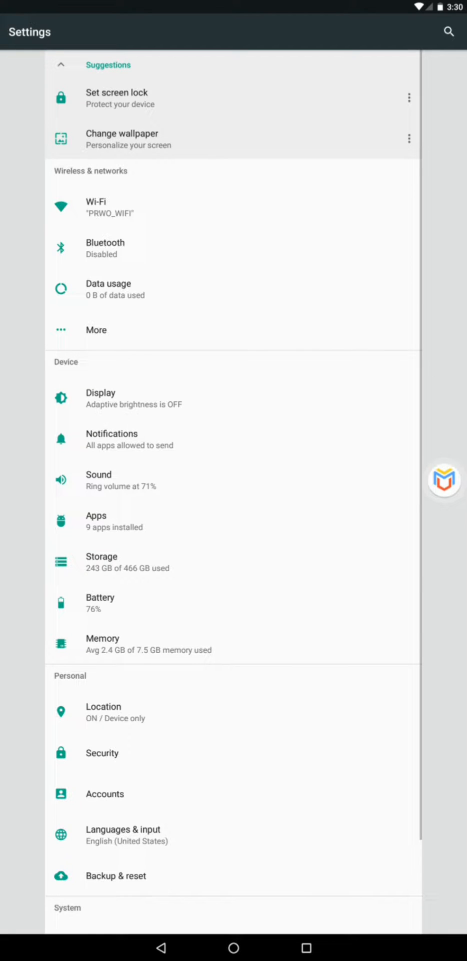
pyautogui.click(100, 392)
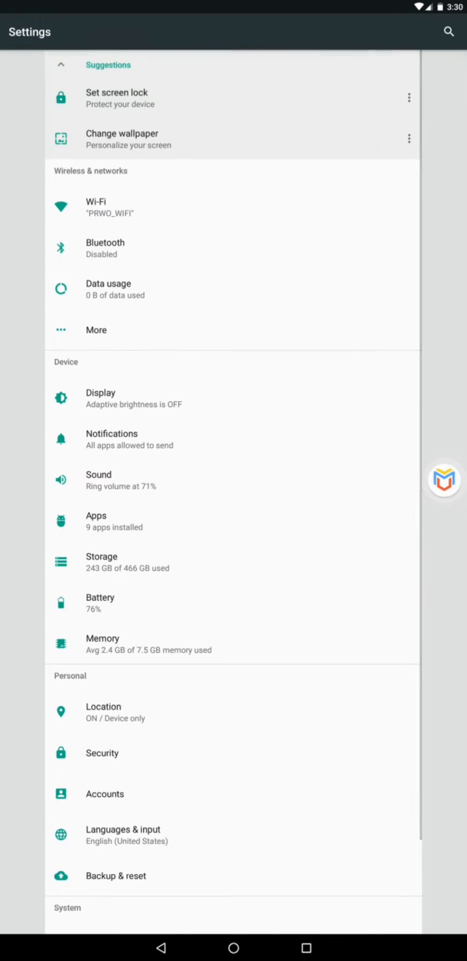
pyautogui.click(95, 207)
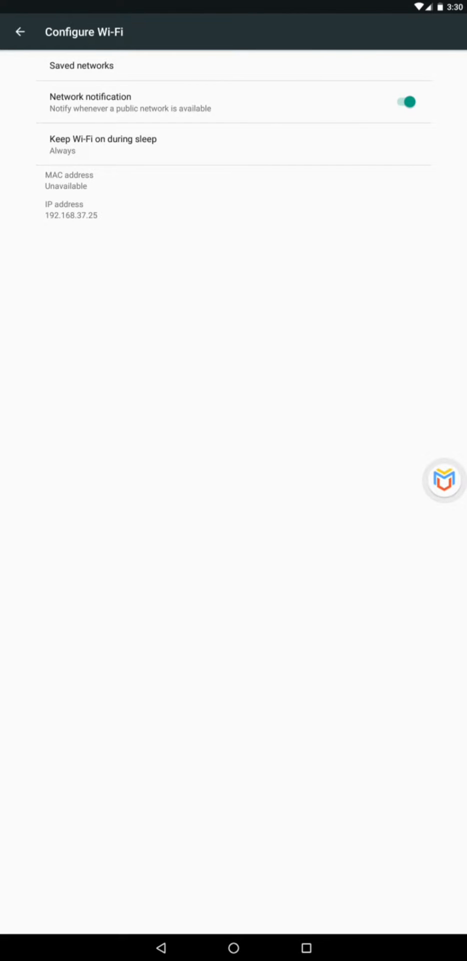
pyautogui.click(20, 31)
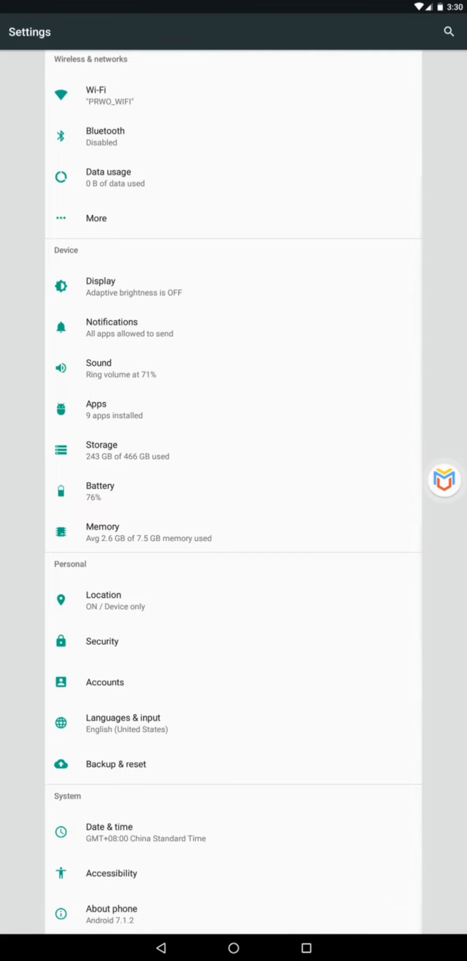
# Step: Unlock developer mode via Build number and look through the Developer options list
pyautogui.click(111, 908)
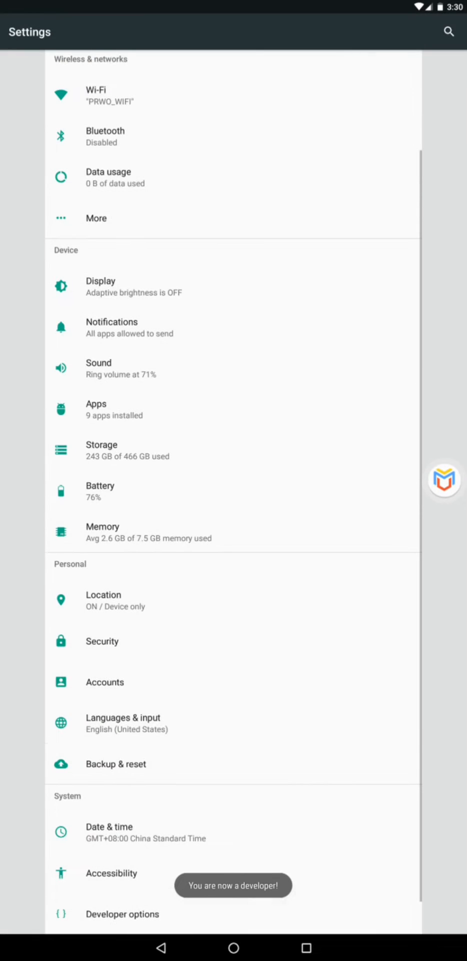
pyautogui.click(122, 914)
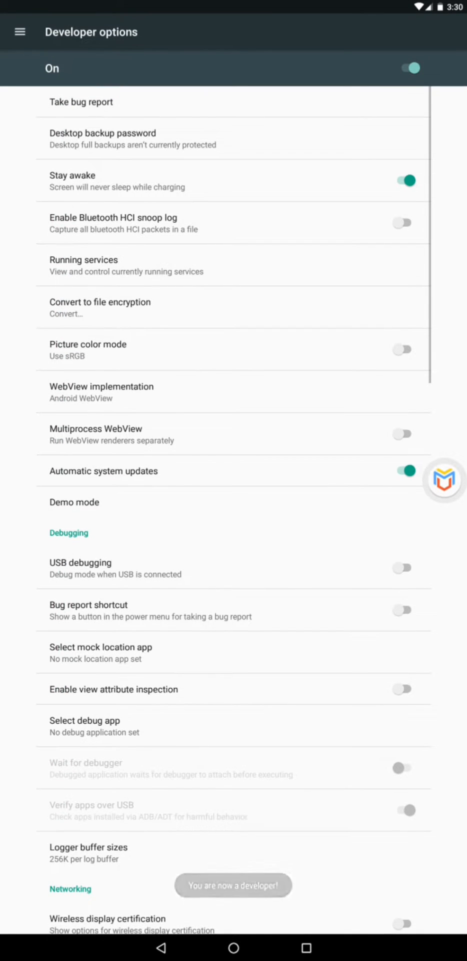
pyautogui.scroll(-3)
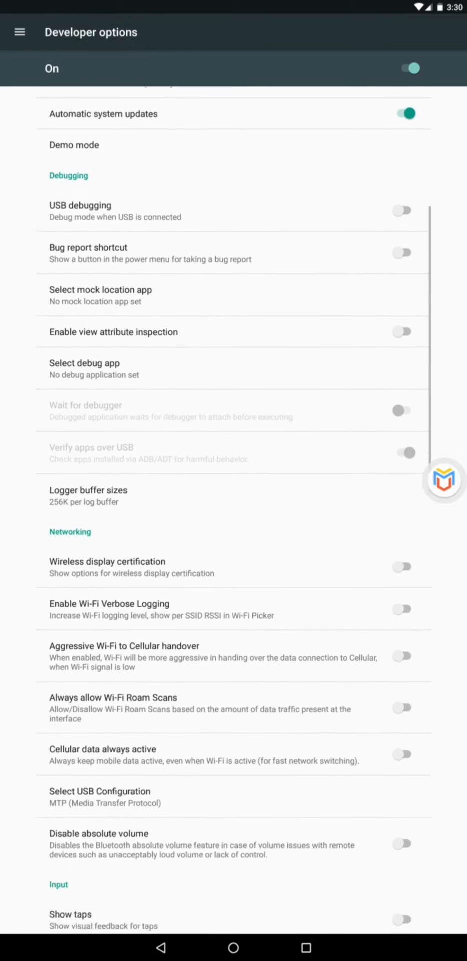
pyautogui.scroll(-3)
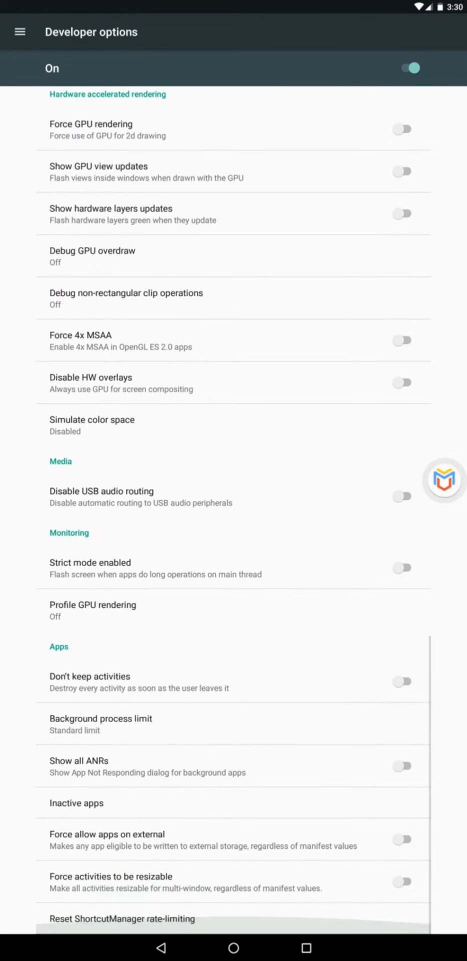
pyautogui.click(232, 946)
pyautogui.write('wh')
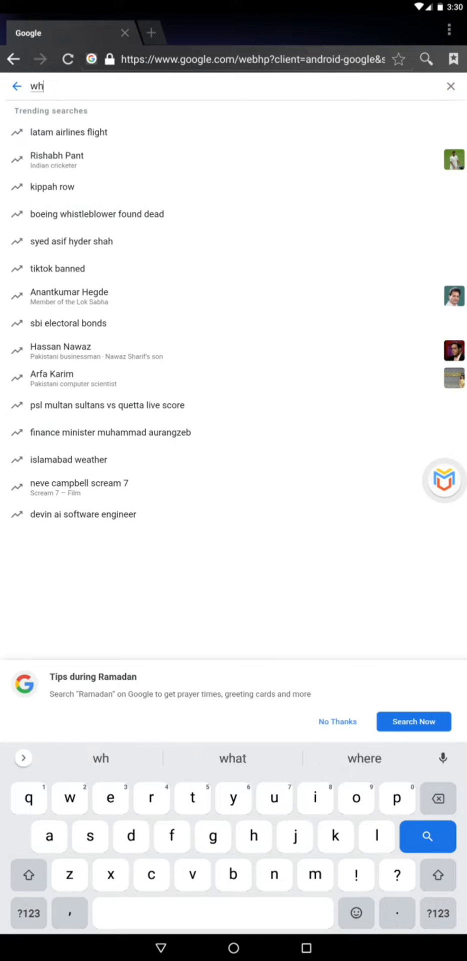
# Step: Search Google for whatsmyip in the VM browser, view the result, and return to Google home
pyautogui.write('atsa')
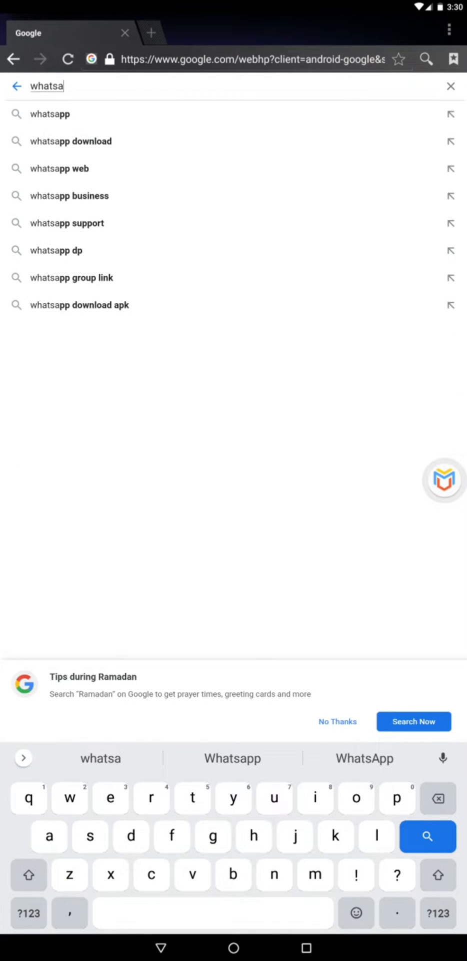
pyautogui.press('Backspace')
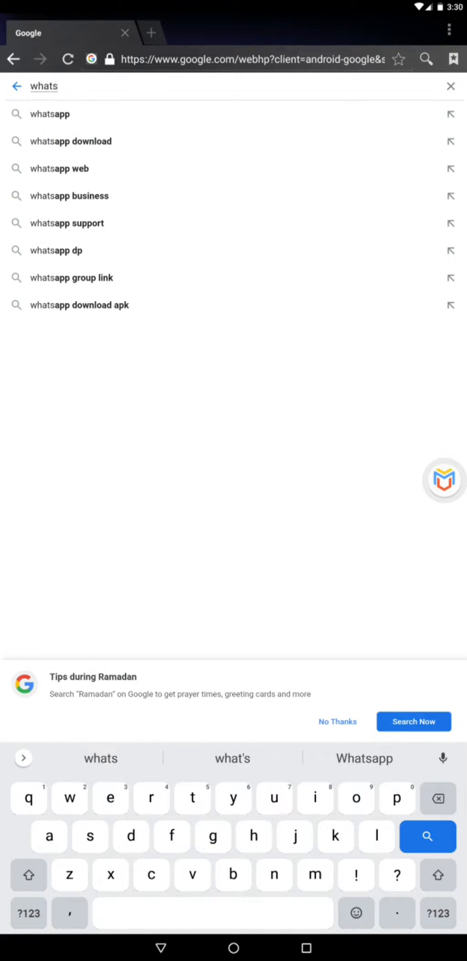
pyautogui.write('!yip')
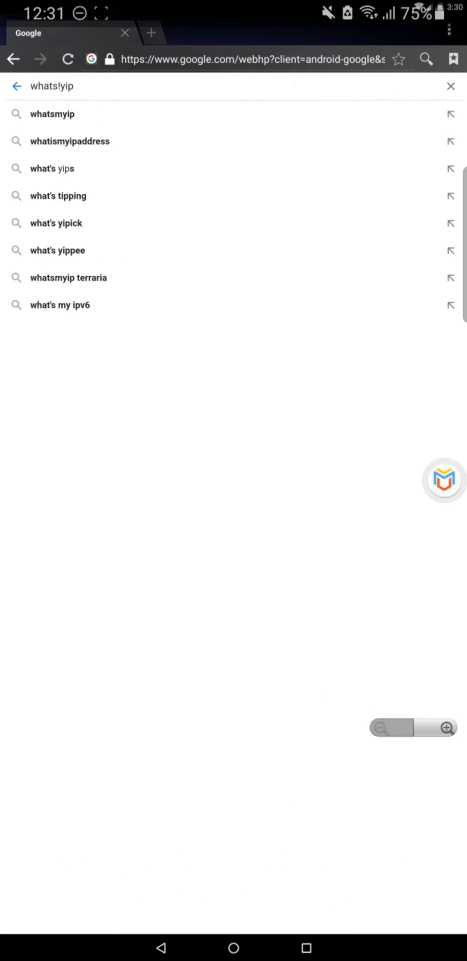
pyautogui.click(59, 114)
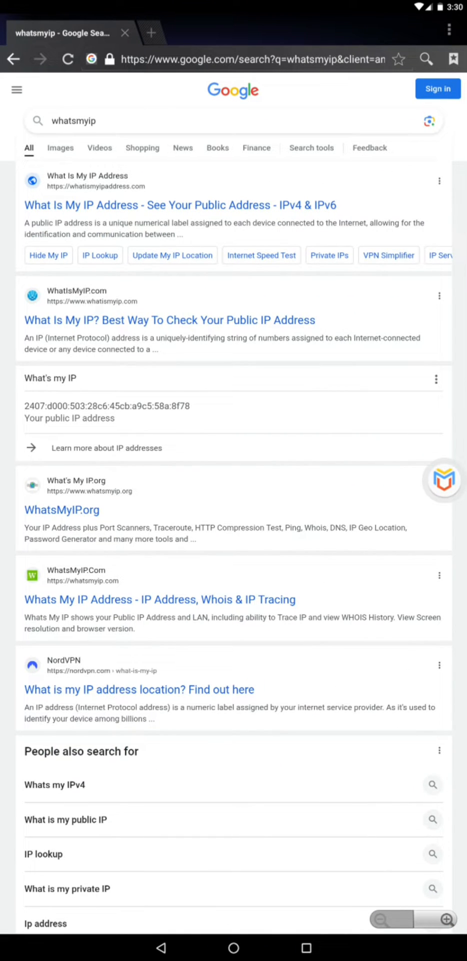
pyautogui.click(13, 59)
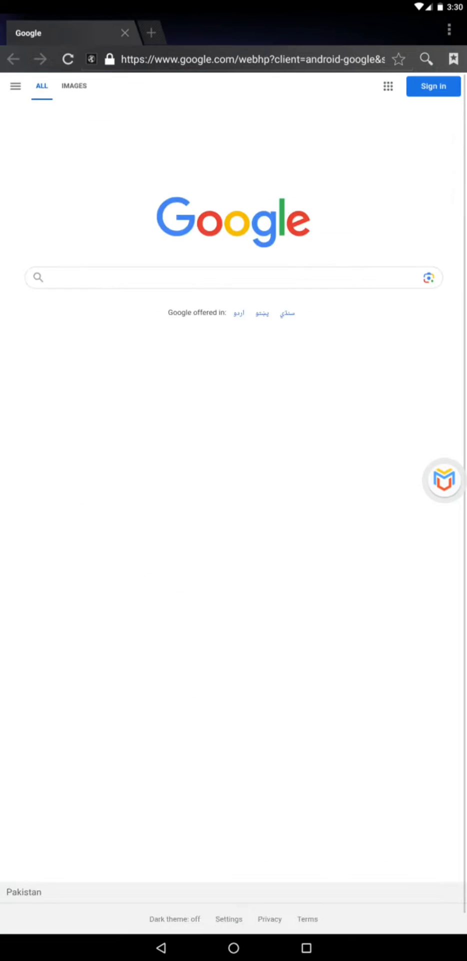
# Step: Bring up Virtual Master's list of apps to import
pyautogui.click(233, 946)
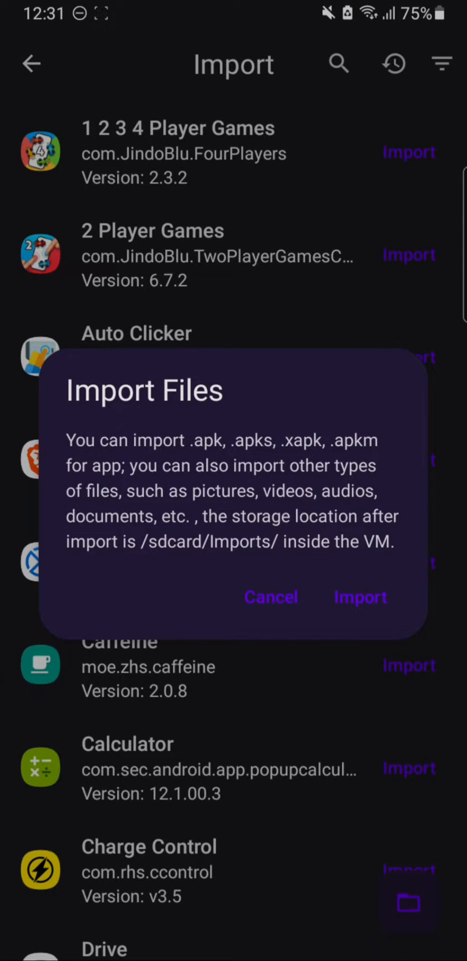
# Step: Dismiss the Import Files notice and import 1 2 3 4 Player Games and 2 Player Games
pyautogui.click(272, 596)
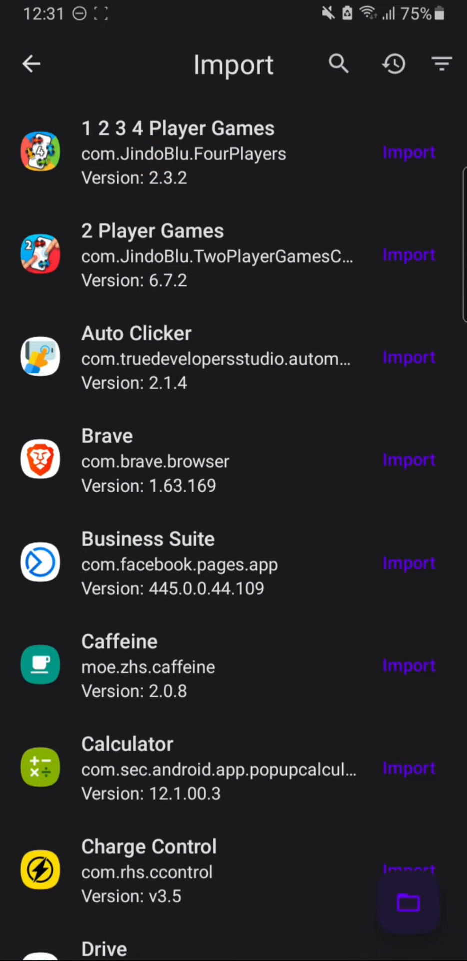
pyautogui.scroll(-3)
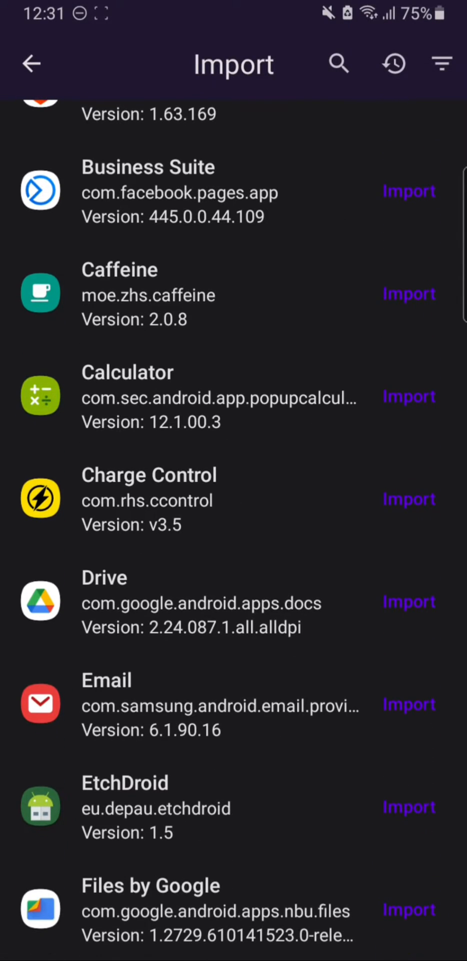
pyautogui.scroll(-3)
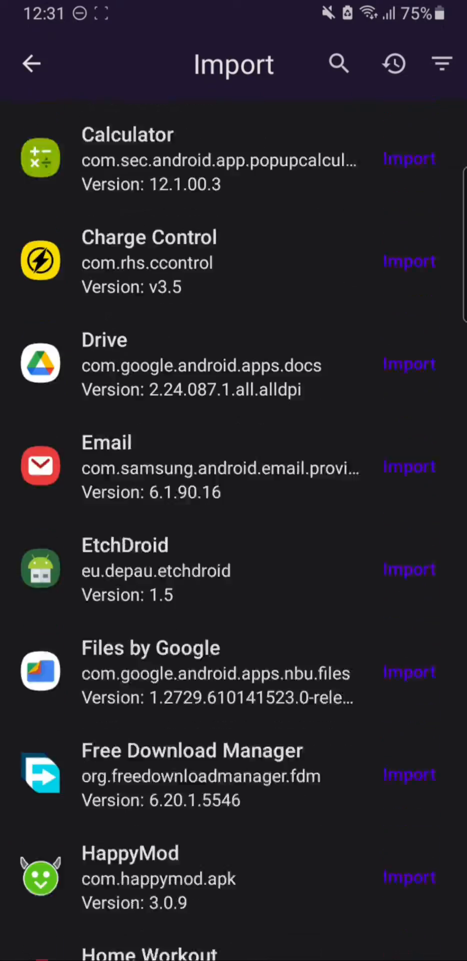
pyautogui.scroll(-3)
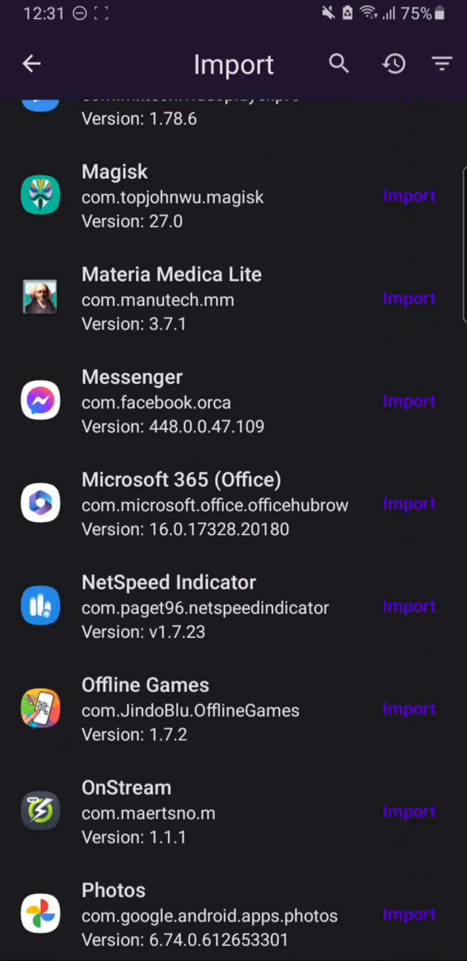
pyautogui.scroll(-3)
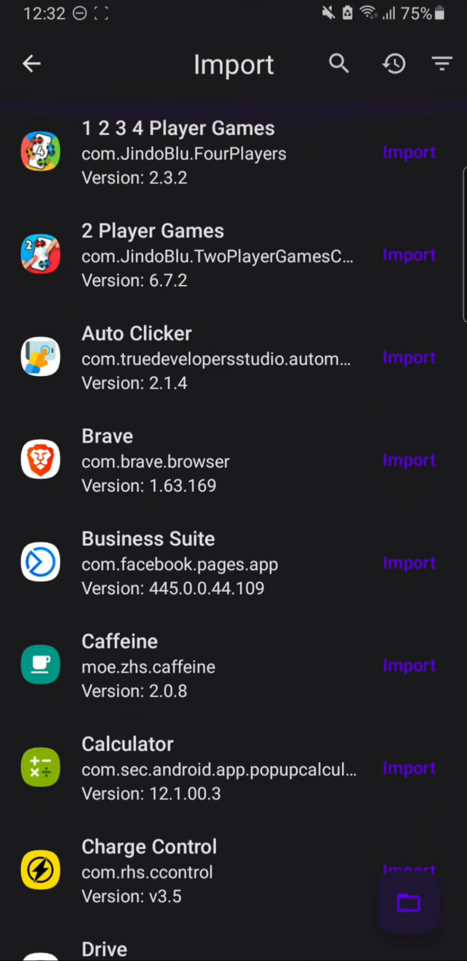
pyautogui.click(408, 151)
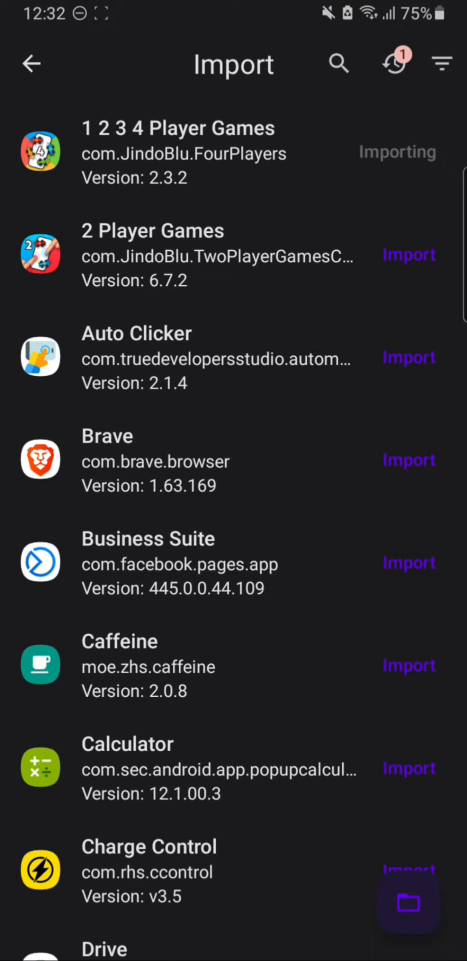
pyautogui.click(409, 254)
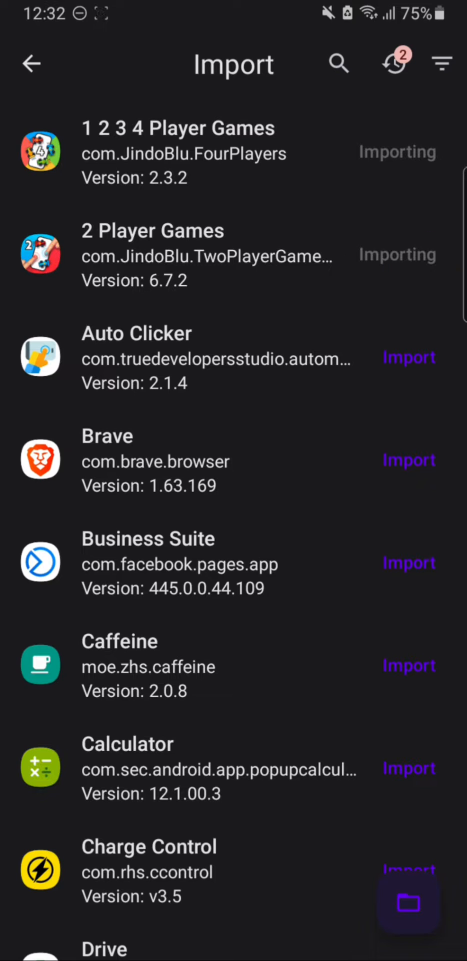
# Step: Leave the import screen and return to the virtual phone's app list
pyautogui.click(395, 63)
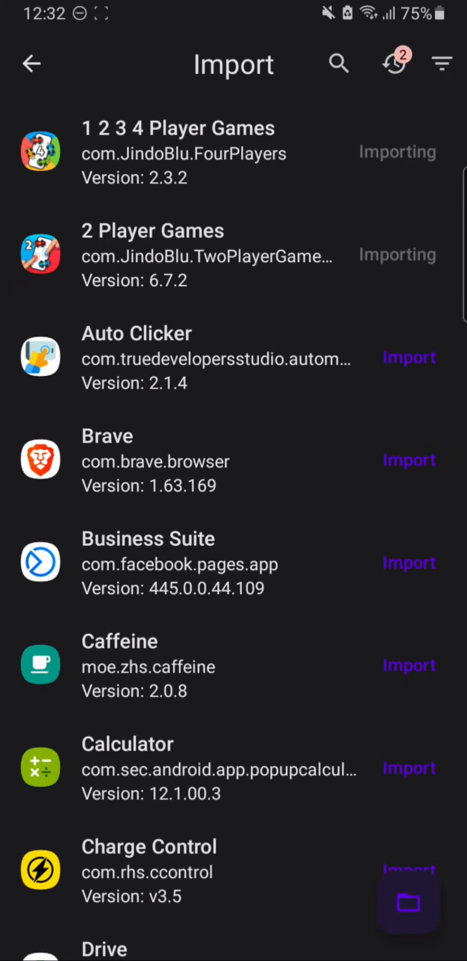
pyautogui.click(396, 64)
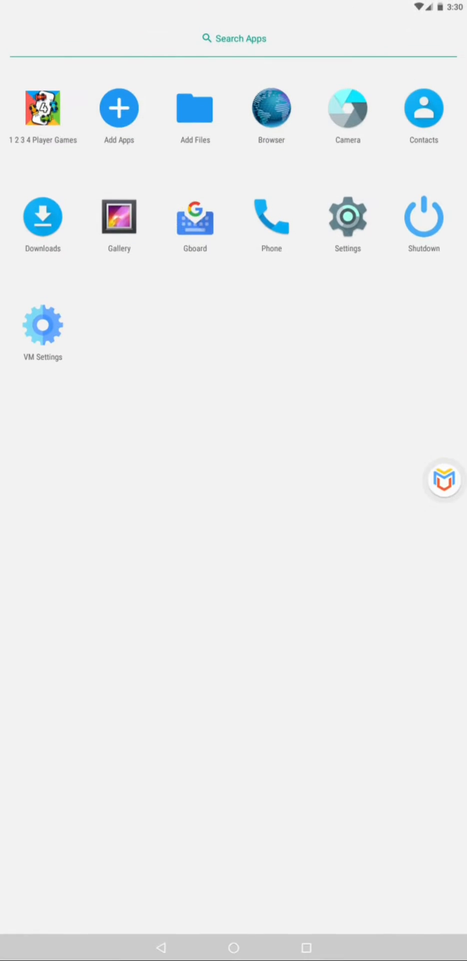
# Step: Launch 1 2 3 4 Player Games, acknowledge the full-screen notice, and view its Settings menu
pyautogui.click(42, 108)
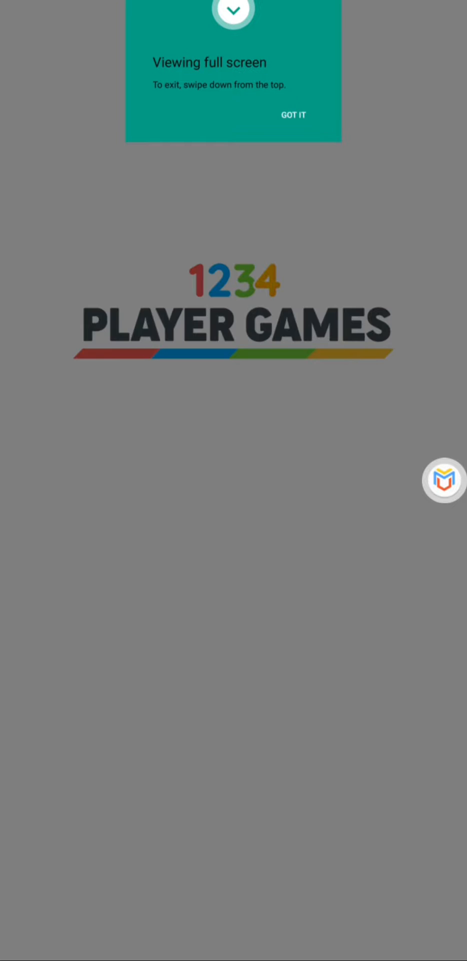
pyautogui.click(293, 114)
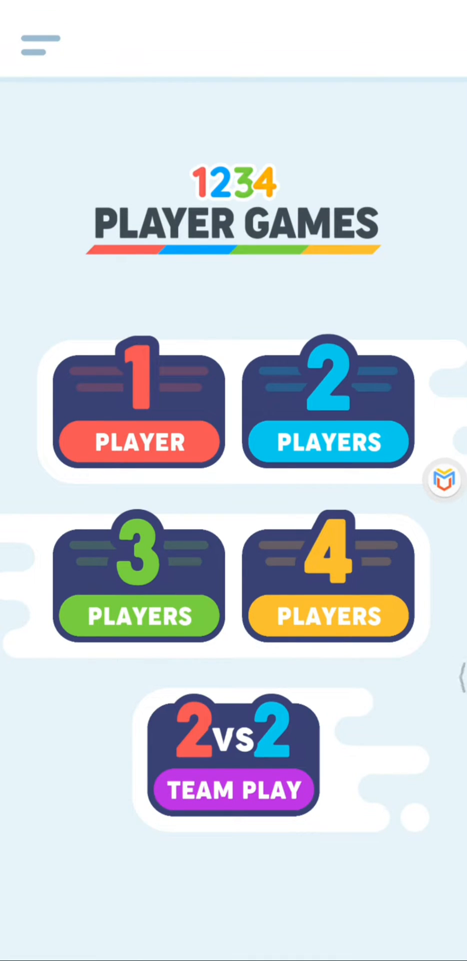
pyautogui.click(40, 44)
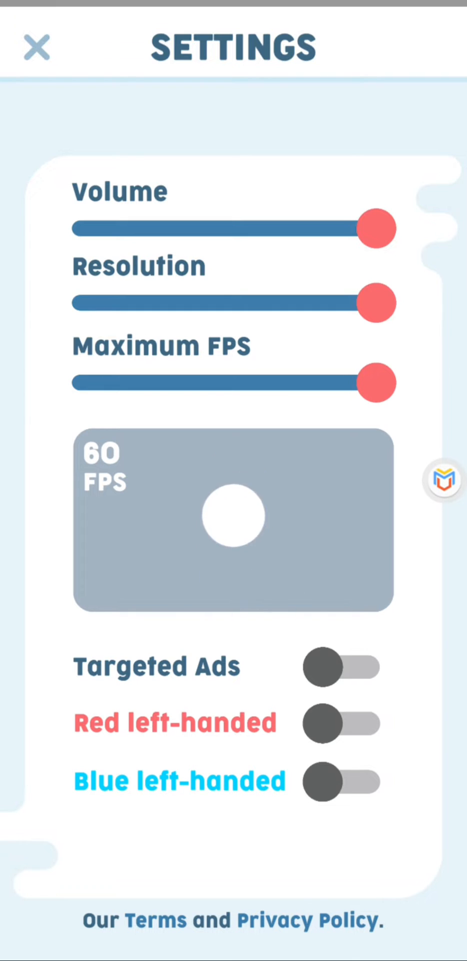
pyautogui.click(36, 48)
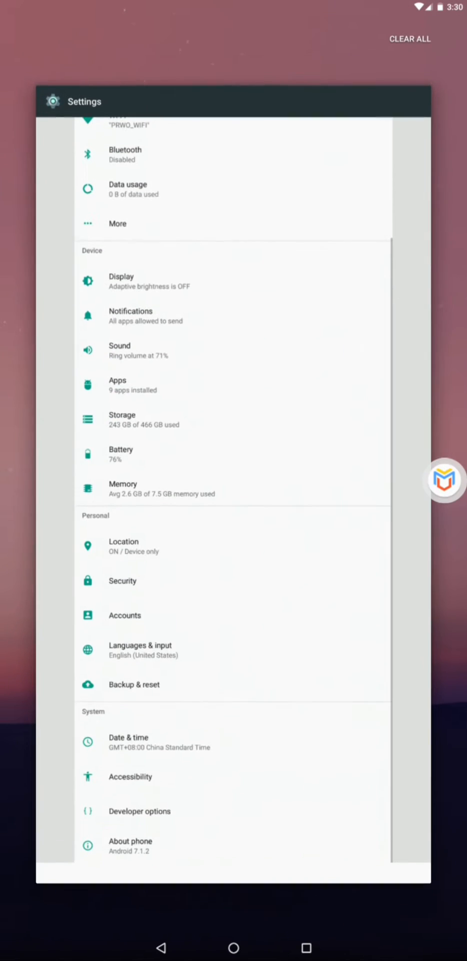
# Step: Clear the recent apps, dismiss camera permission prompts, and open the VM's full app list
pyautogui.click(233, 947)
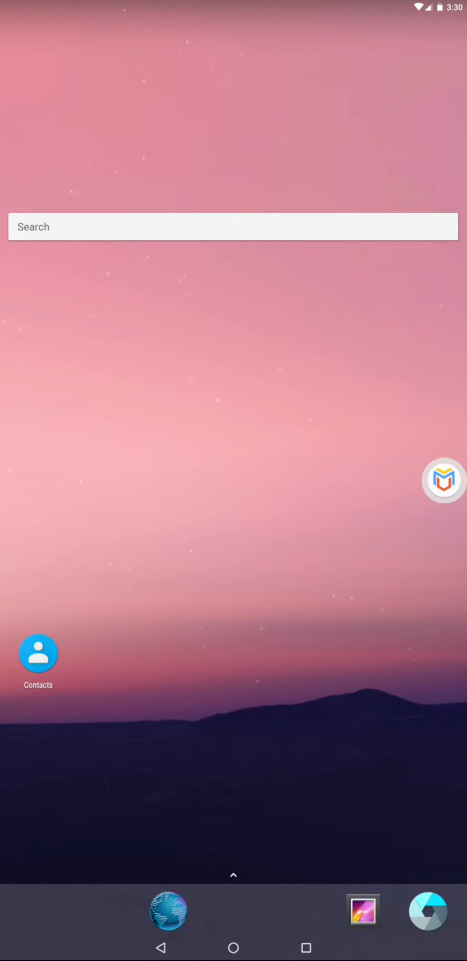
pyautogui.click(38, 651)
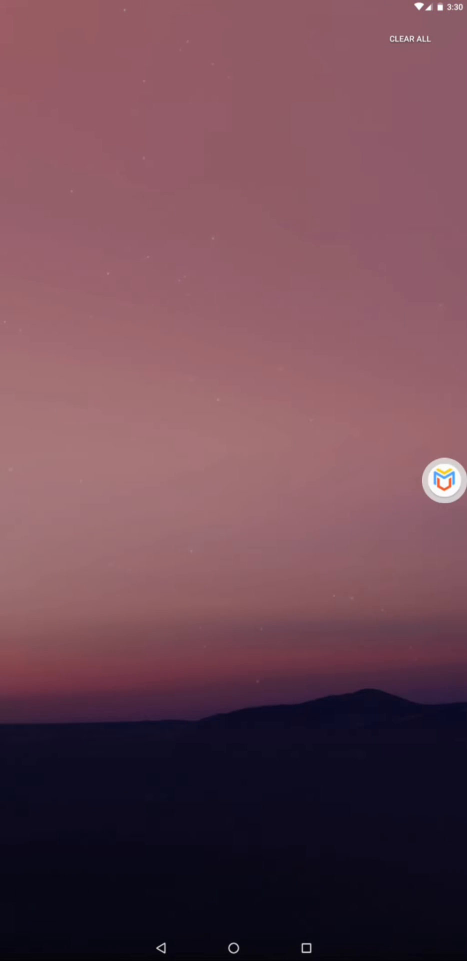
pyautogui.click(233, 929)
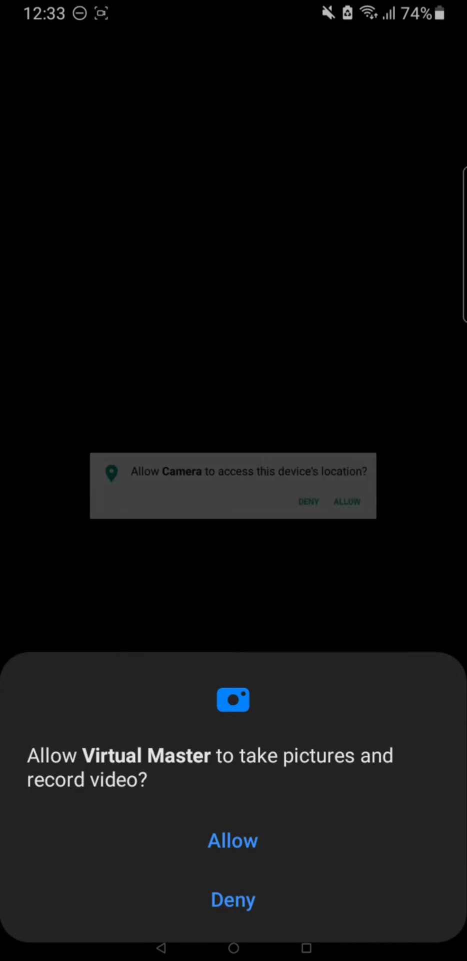
pyautogui.click(232, 839)
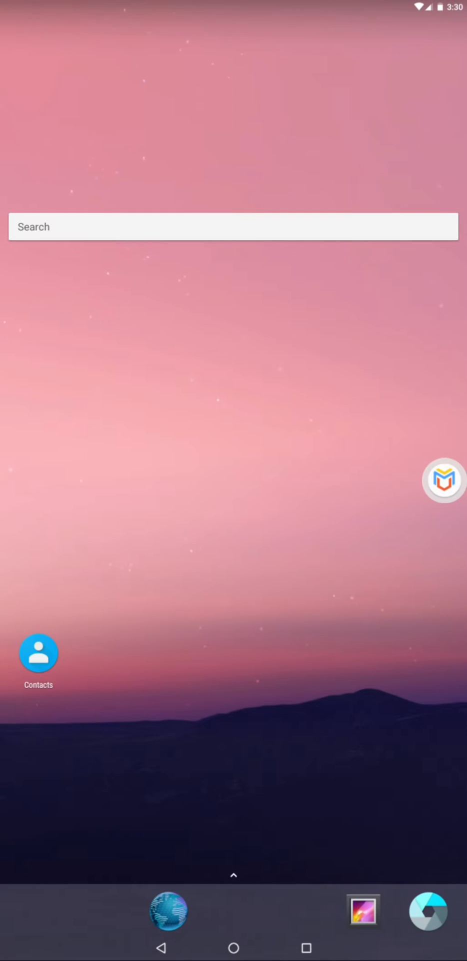
pyautogui.click(233, 874)
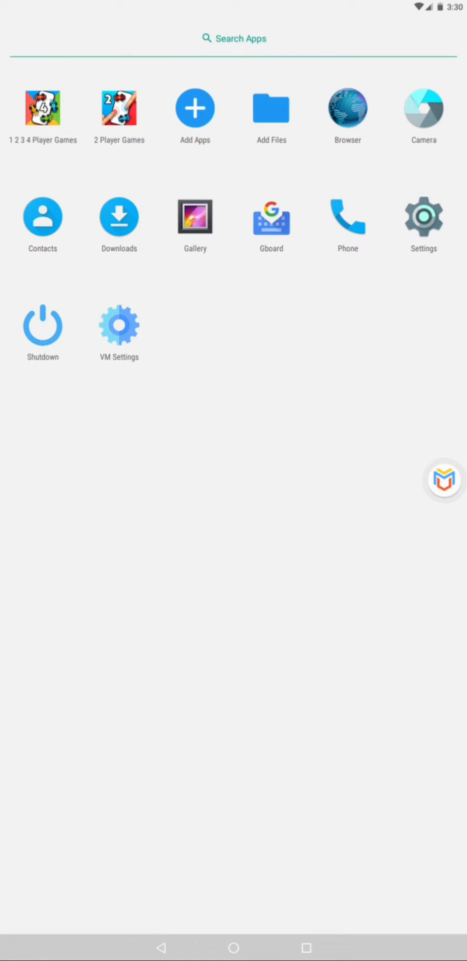
# Step: Enable Google Services in VM Settings, restart, and bring up the app list showing Play Store
pyautogui.click(119, 323)
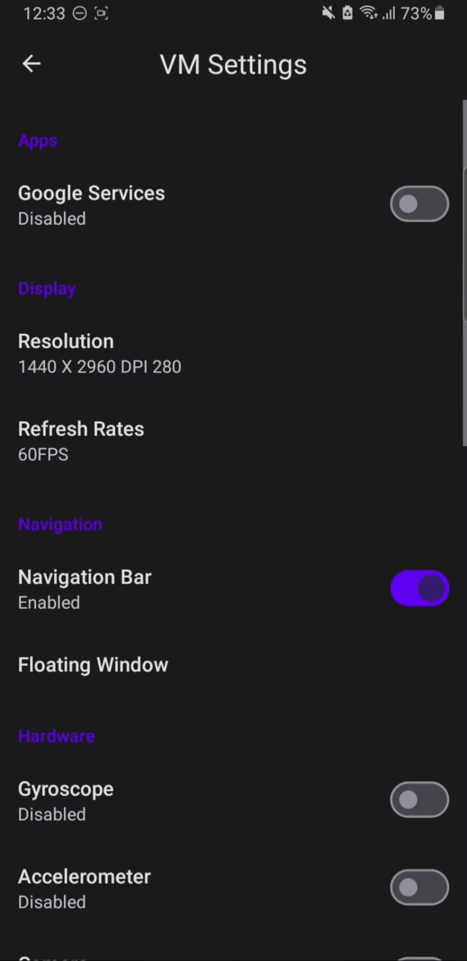
pyautogui.click(419, 587)
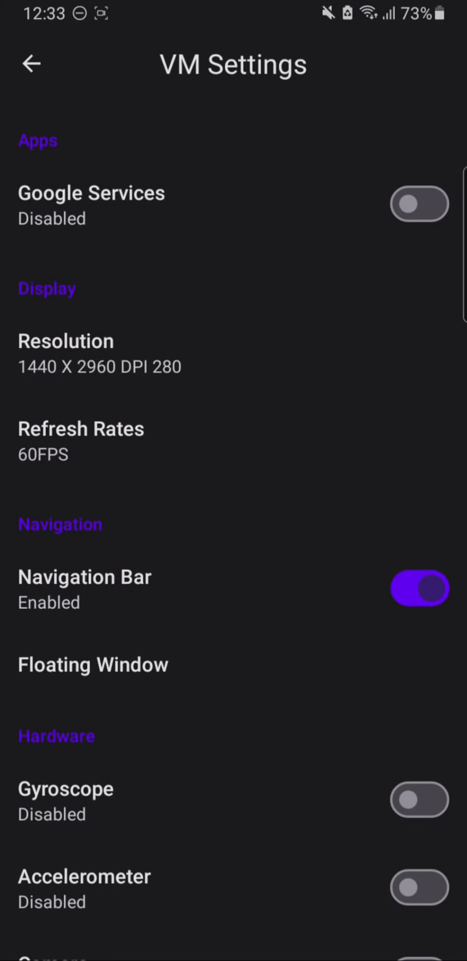
pyautogui.click(420, 204)
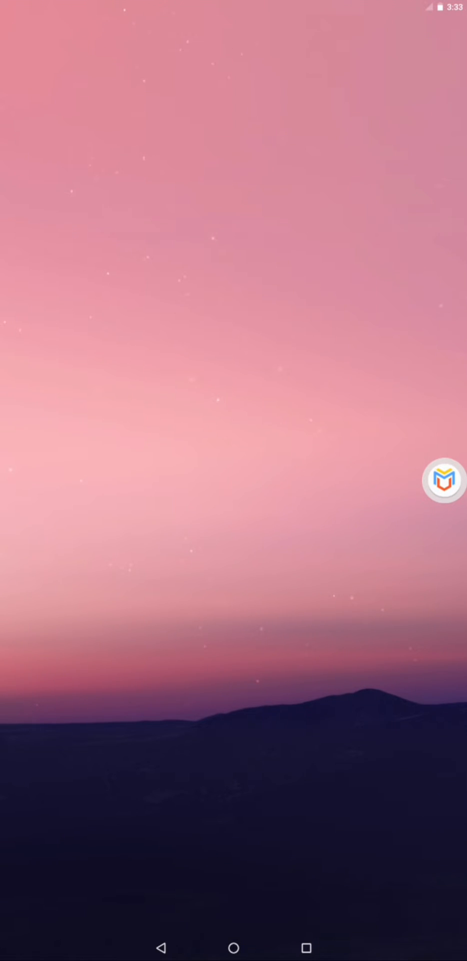
pyautogui.click(233, 923)
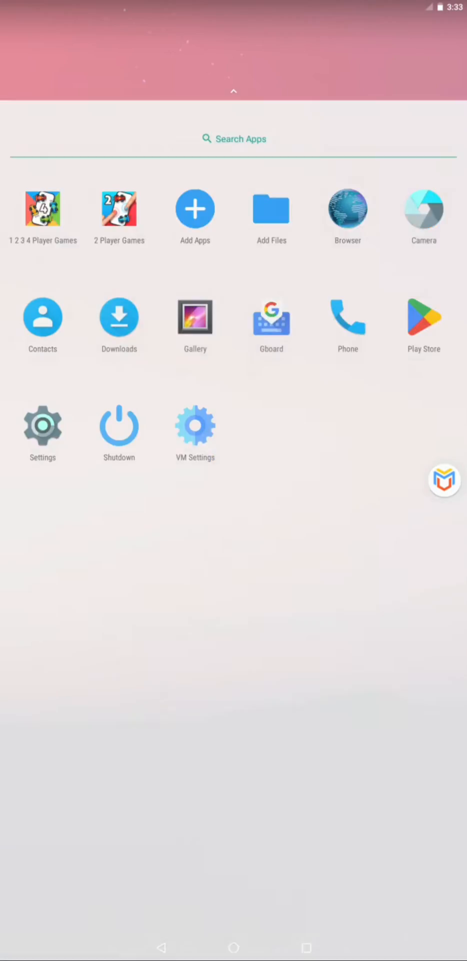
pyautogui.scroll(3)
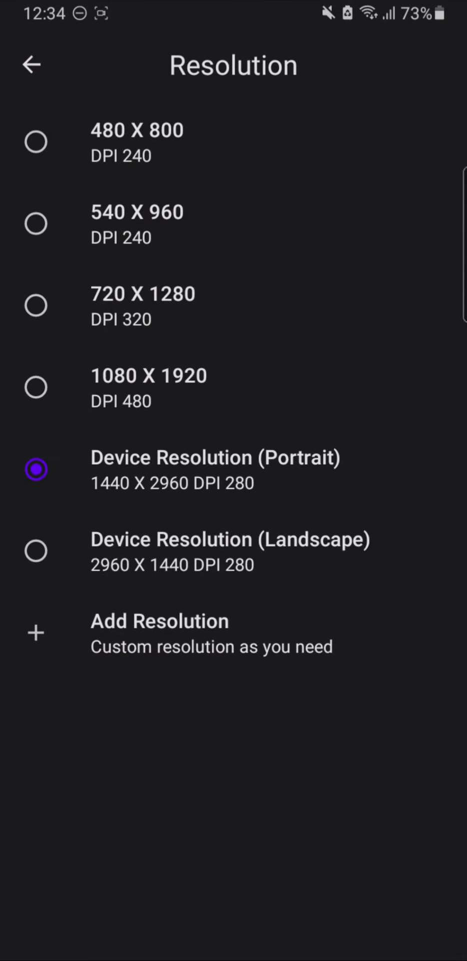
# Step: Switch the VM to 720 X 1280 (DPI 320) and confirm the restart
pyautogui.click(35, 305)
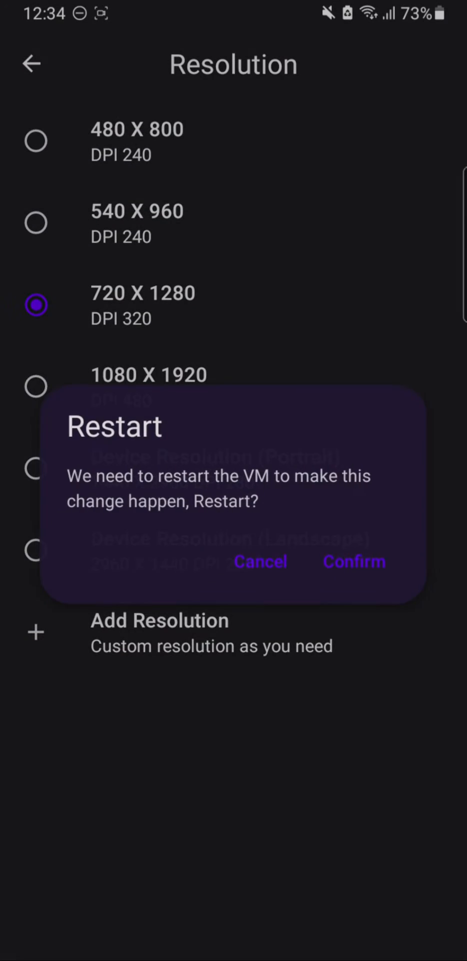
pyautogui.click(355, 561)
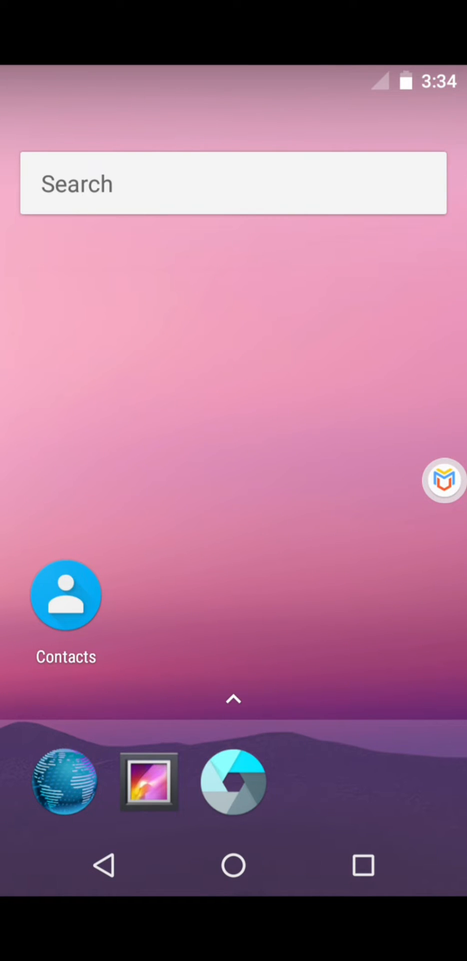
pyautogui.click(233, 698)
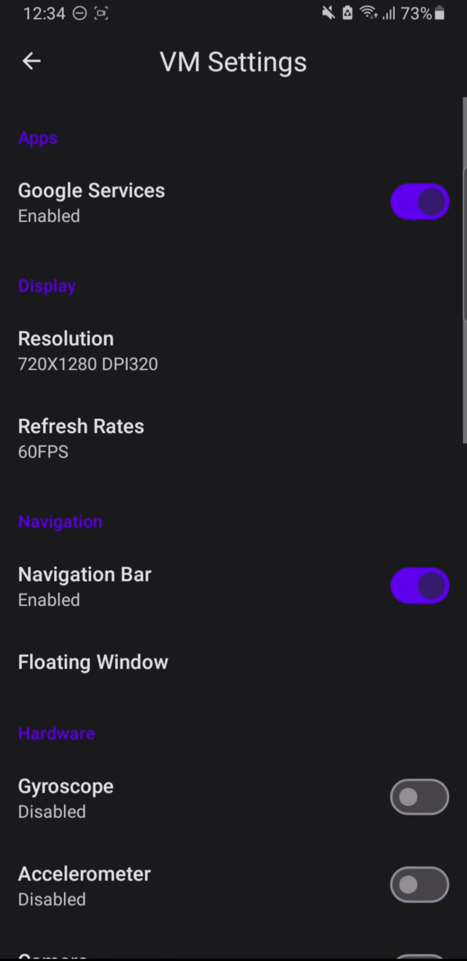
pyautogui.click(81, 428)
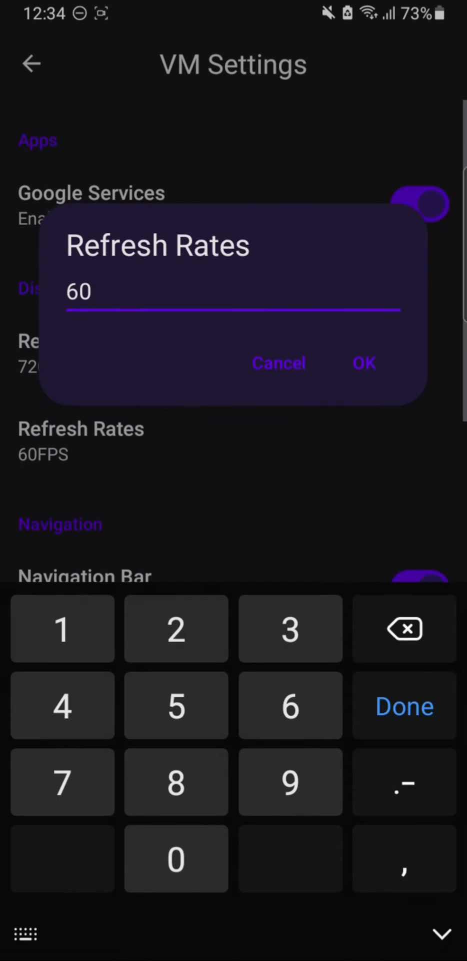
pyautogui.click(404, 629)
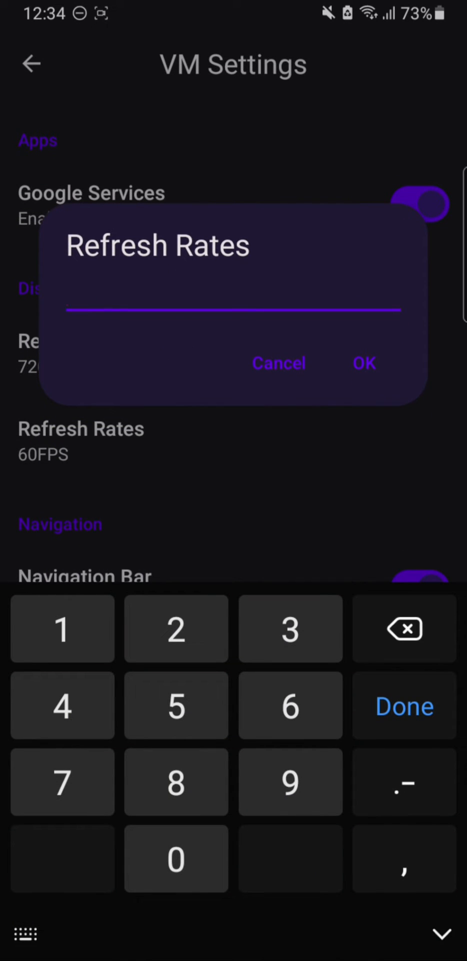
pyautogui.click(364, 362)
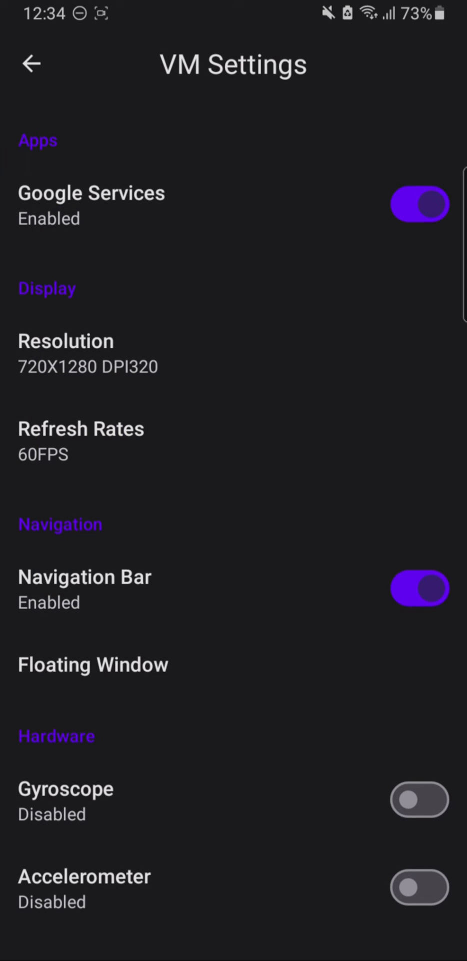
pyautogui.click(93, 665)
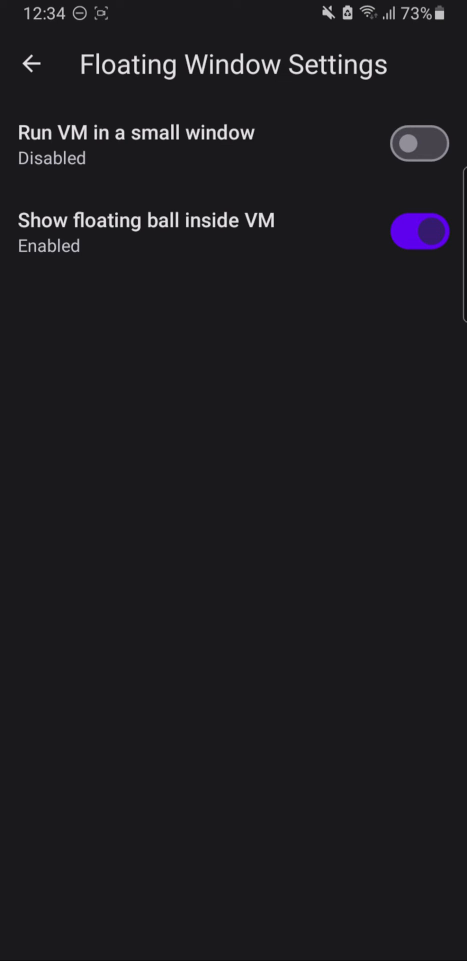
pyautogui.click(31, 65)
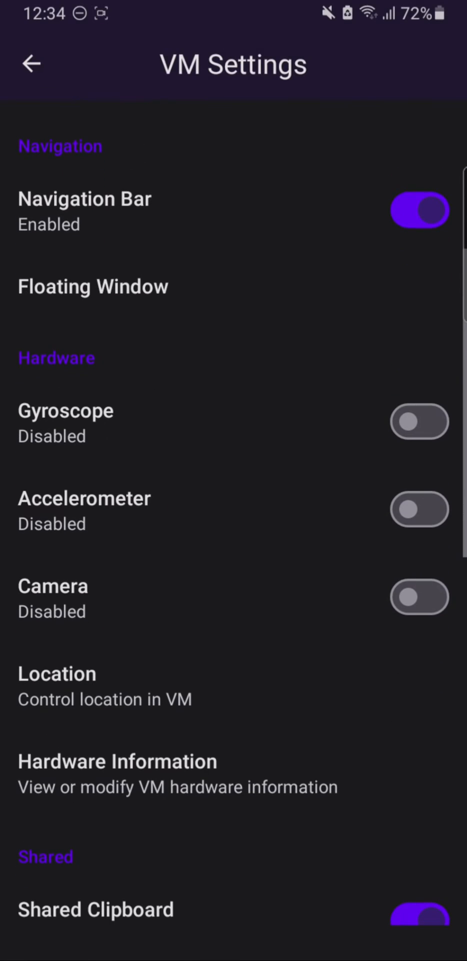
pyautogui.click(118, 760)
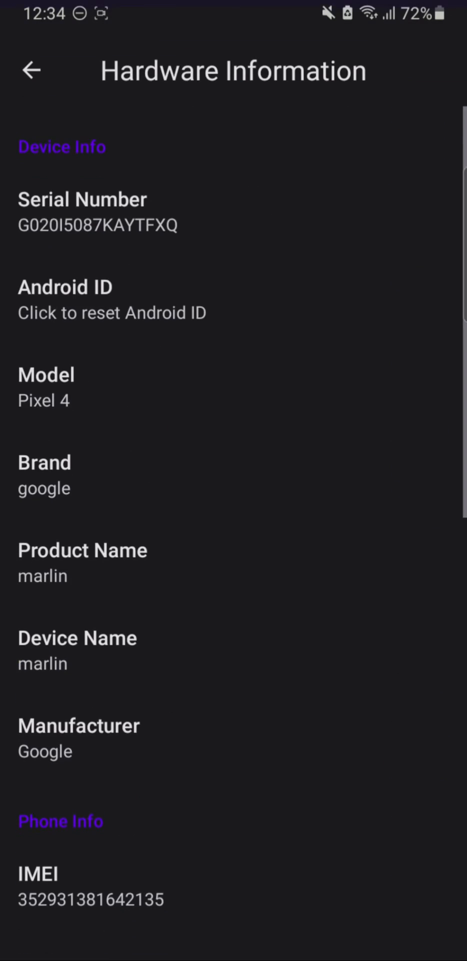
pyautogui.scroll(3)
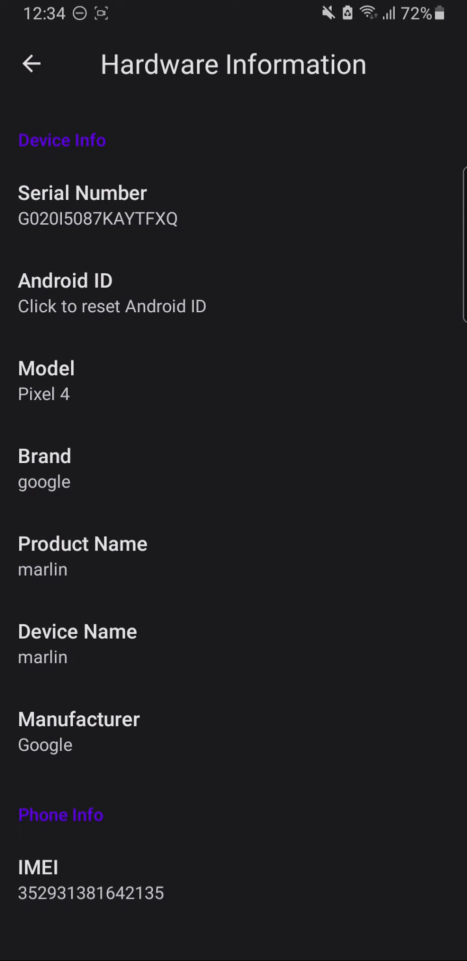
pyautogui.click(46, 380)
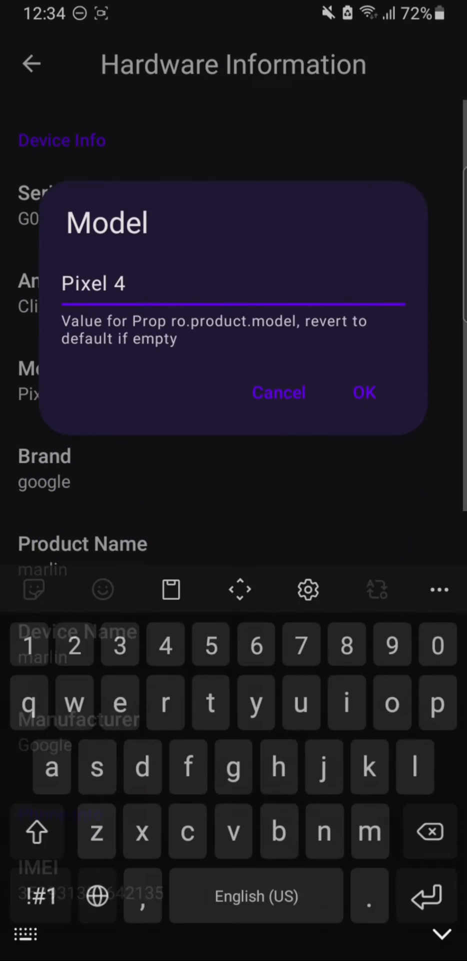
pyautogui.write('j')
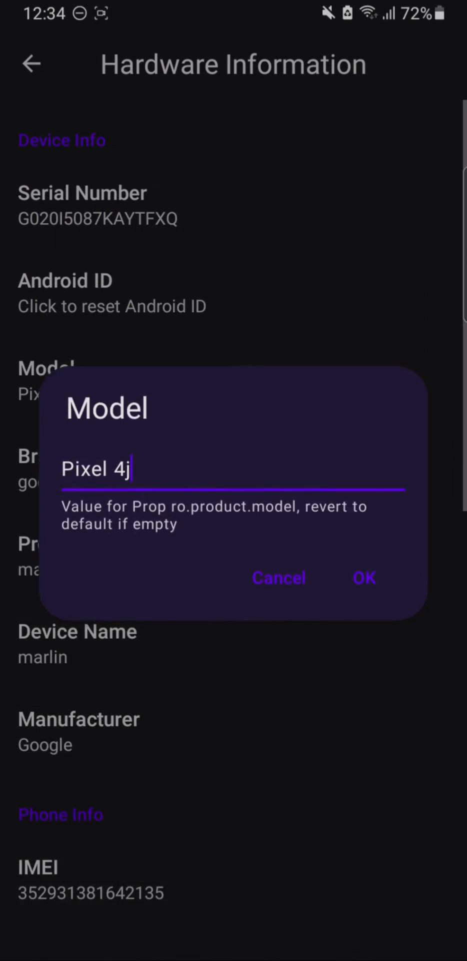
pyautogui.click(365, 577)
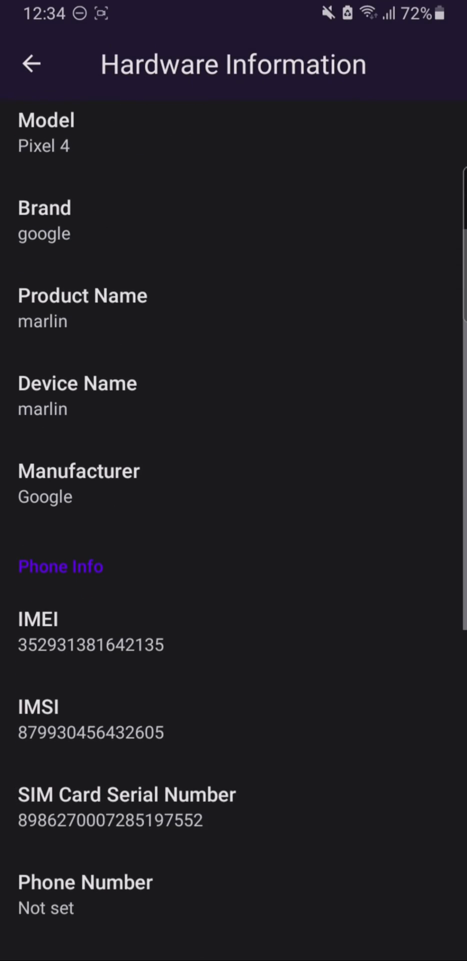
pyautogui.scroll(-3)
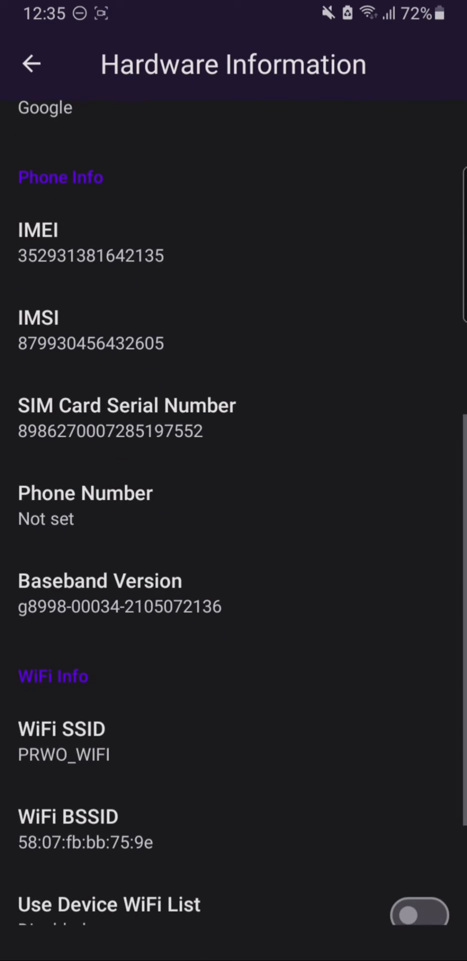
pyautogui.scroll(-3)
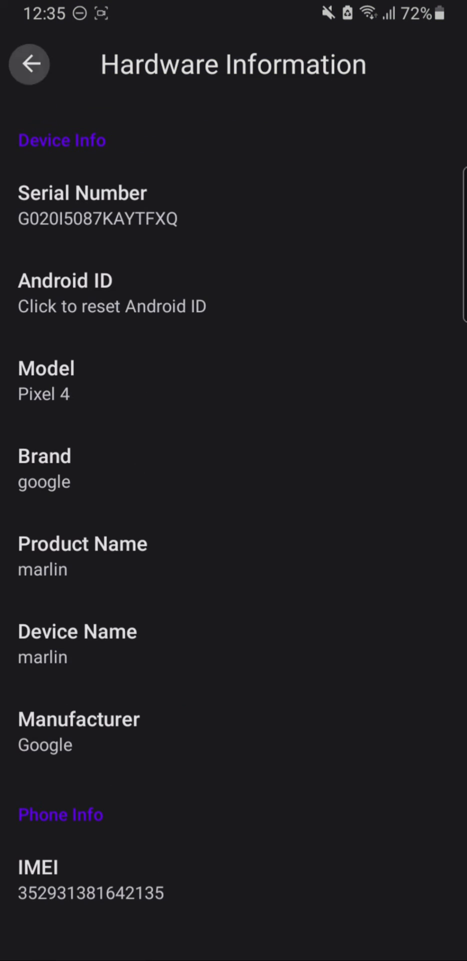
pyautogui.click(28, 64)
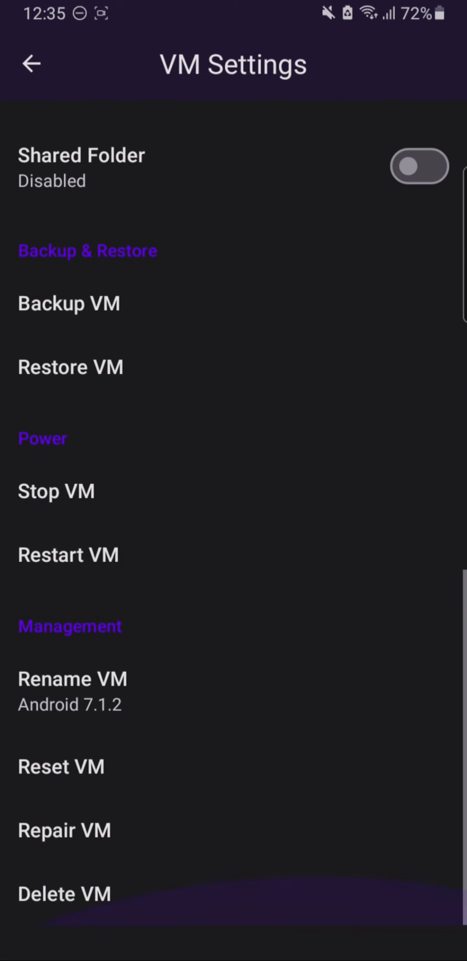
pyautogui.scroll(3)
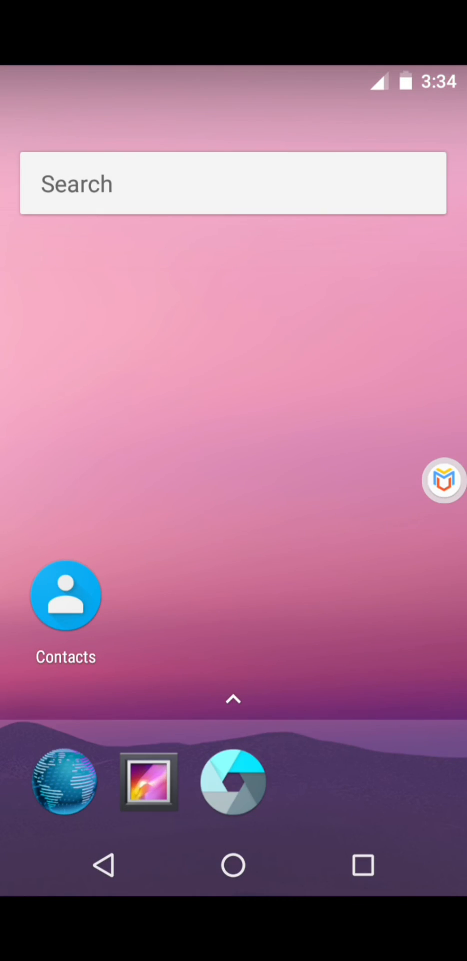
# Step: Go through VM Settings and back out to the VM list with the Android 7.1.2 card
pyautogui.click(233, 698)
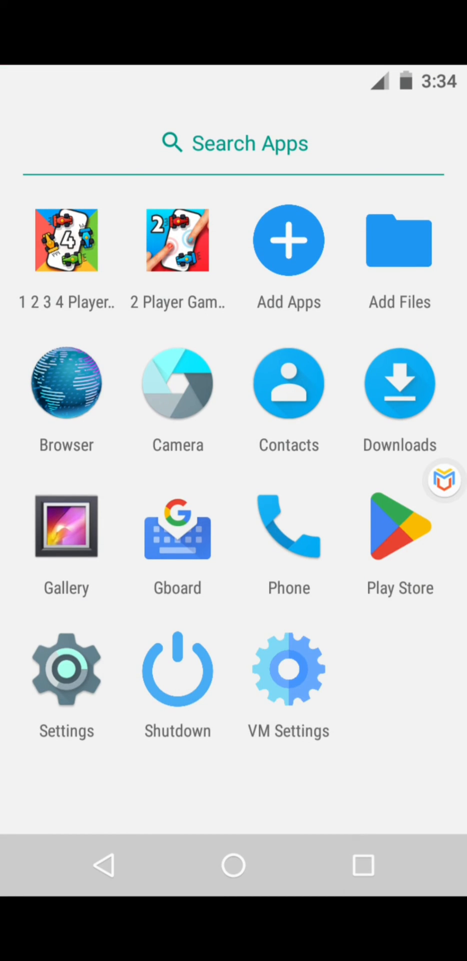
pyautogui.click(288, 667)
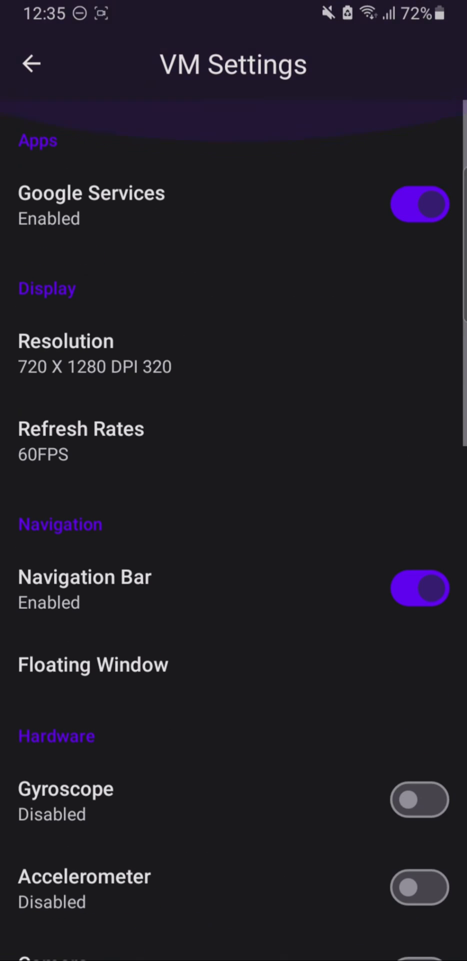
pyautogui.click(31, 64)
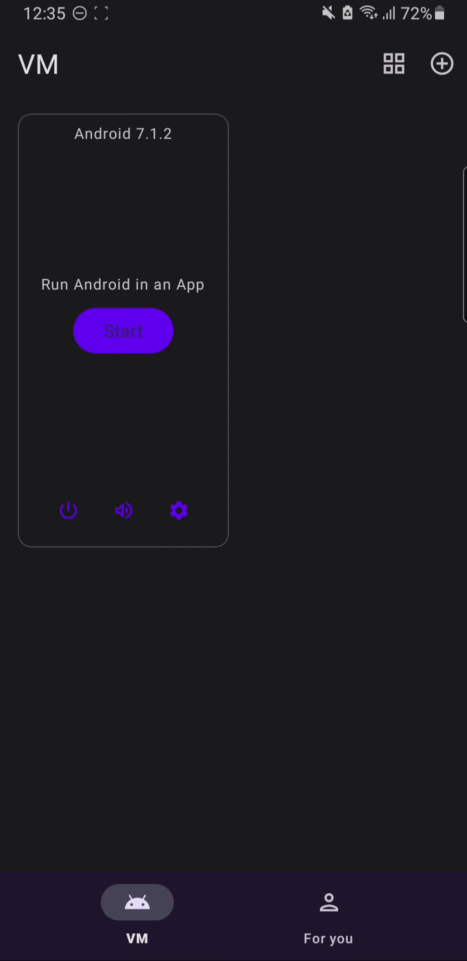
pyautogui.click(441, 64)
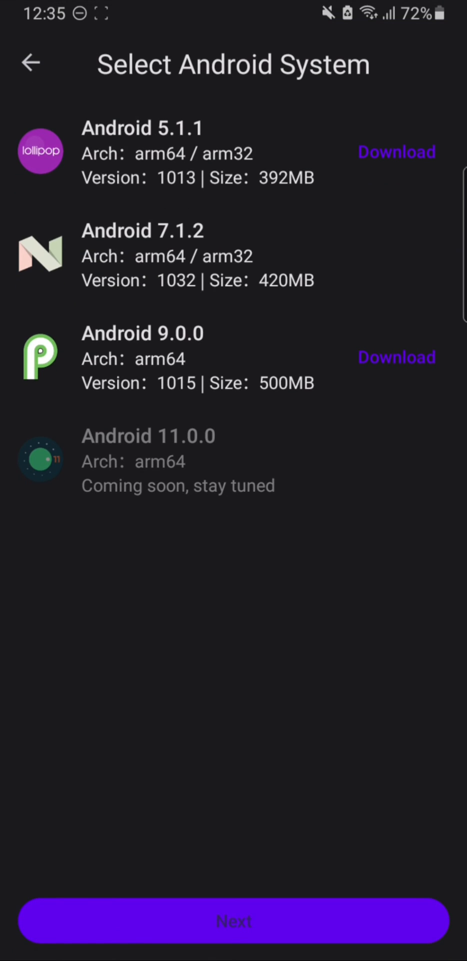
pyautogui.click(233, 255)
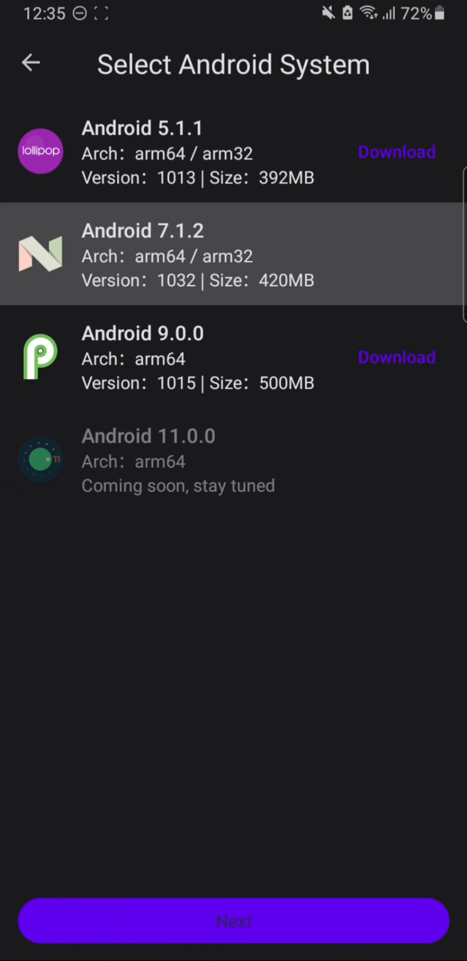
pyautogui.click(397, 357)
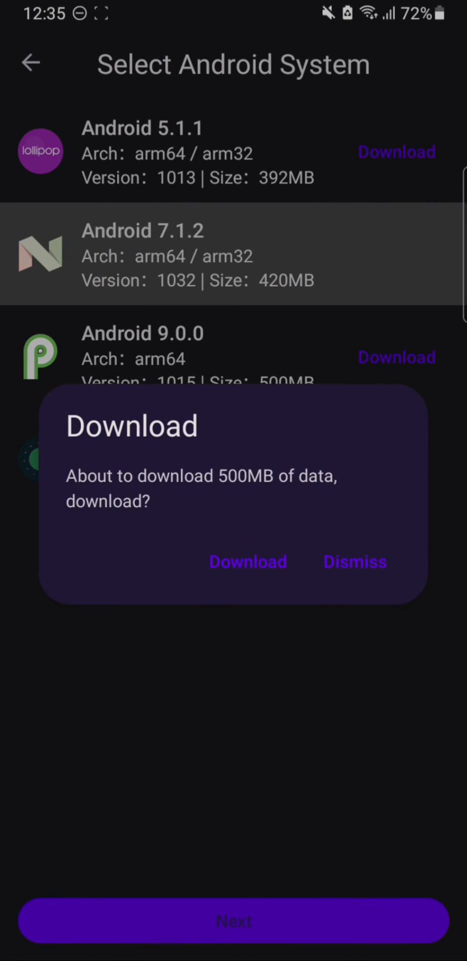
pyautogui.click(355, 561)
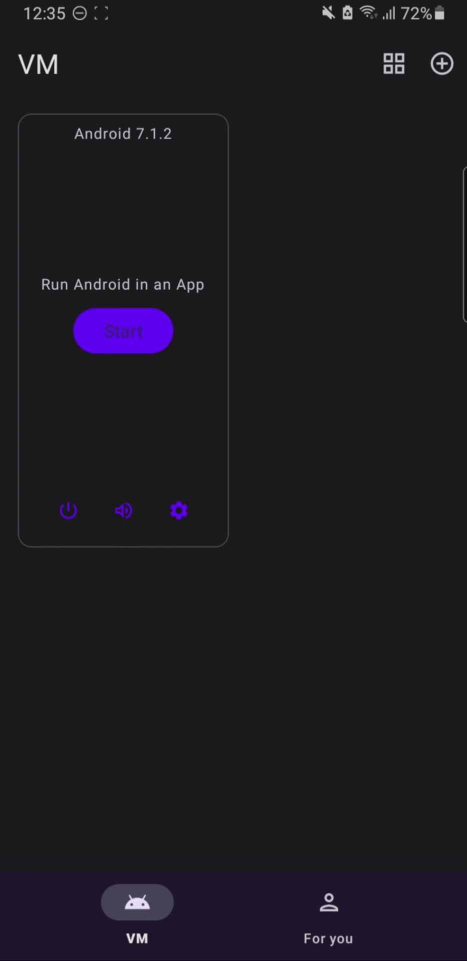
# Step: Delete the Android 7.1.2 VM from its card settings, leaving no VMs
pyautogui.click(178, 510)
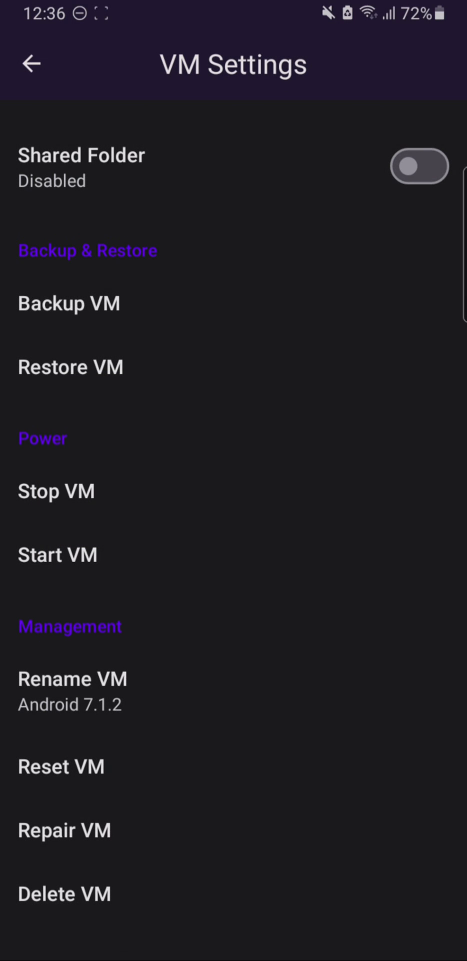
pyautogui.click(29, 64)
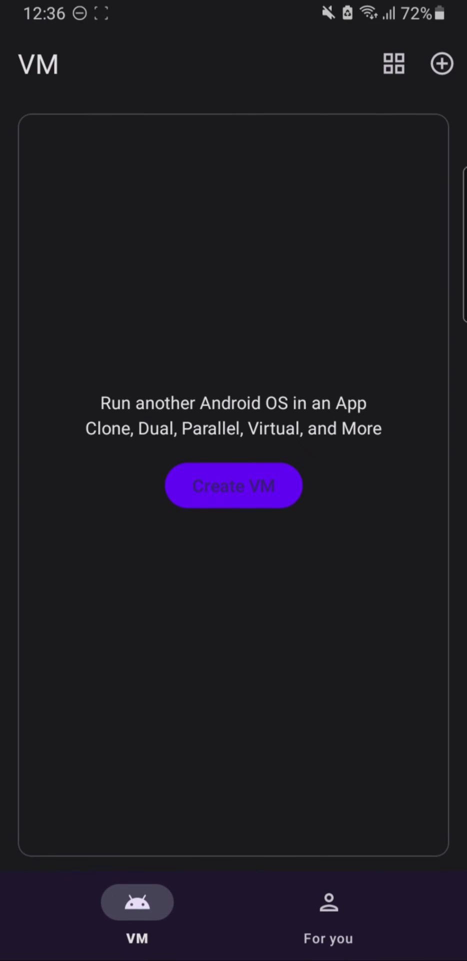